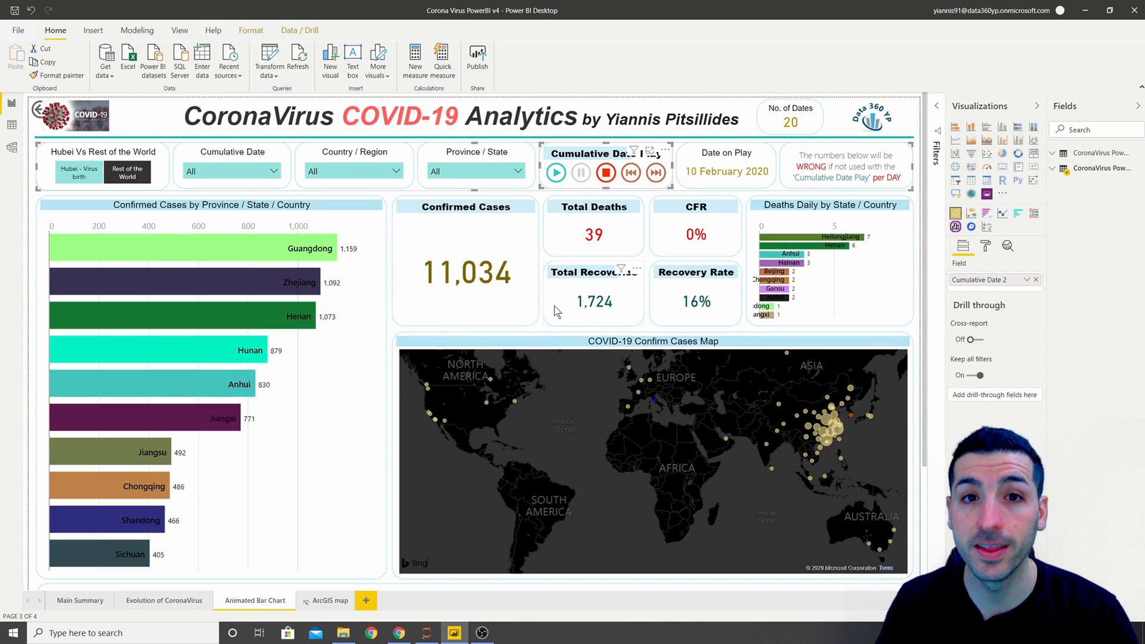
mouse_move(232, 307)
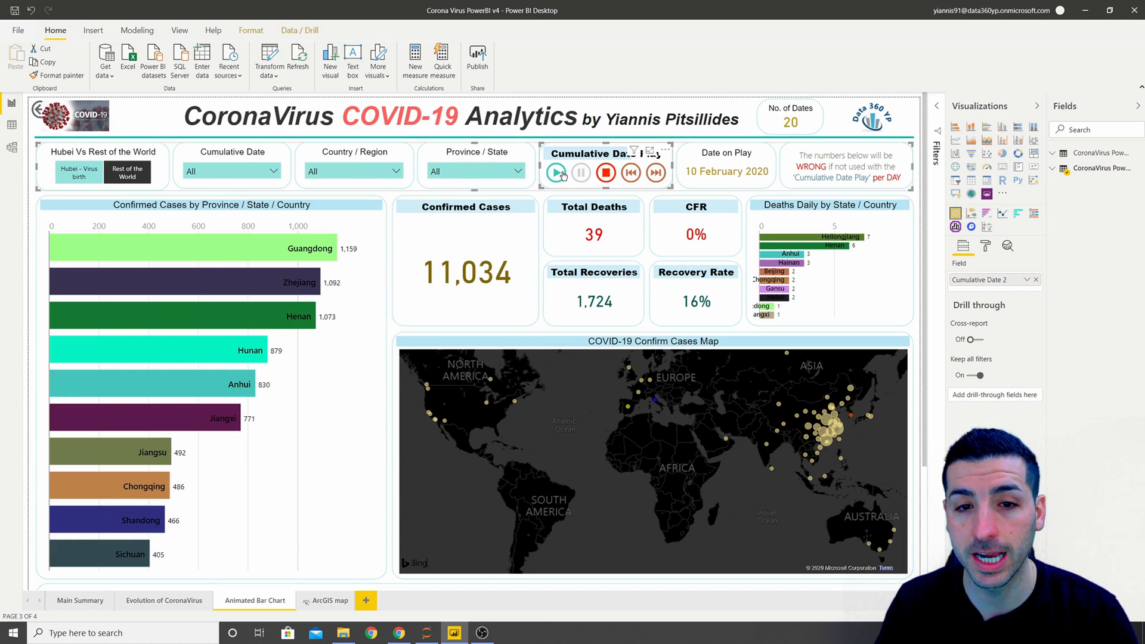
Play and pause the Cumulative Date Play slicer, racing confirmed cases from 10 February 2020 onward.
click(556, 173)
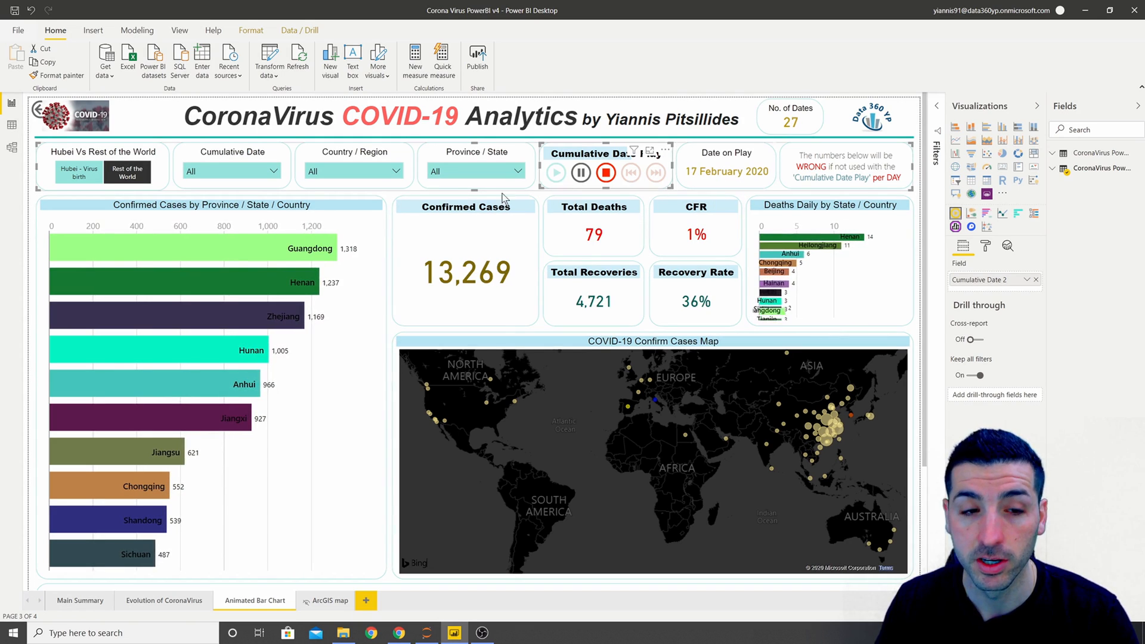
click(555, 173)
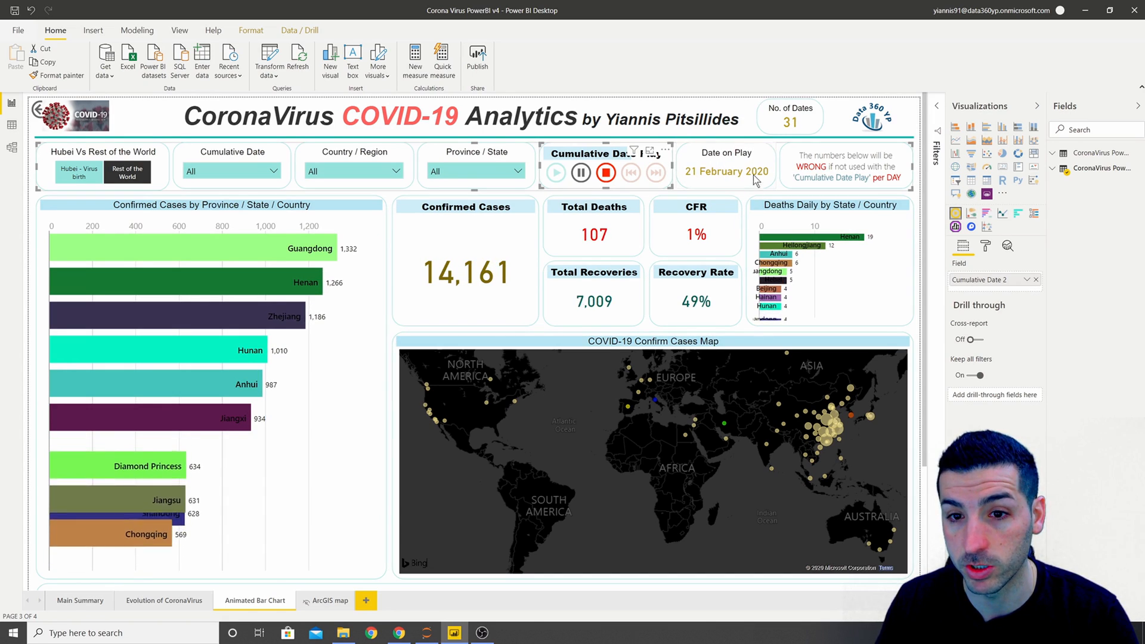
click(555, 173)
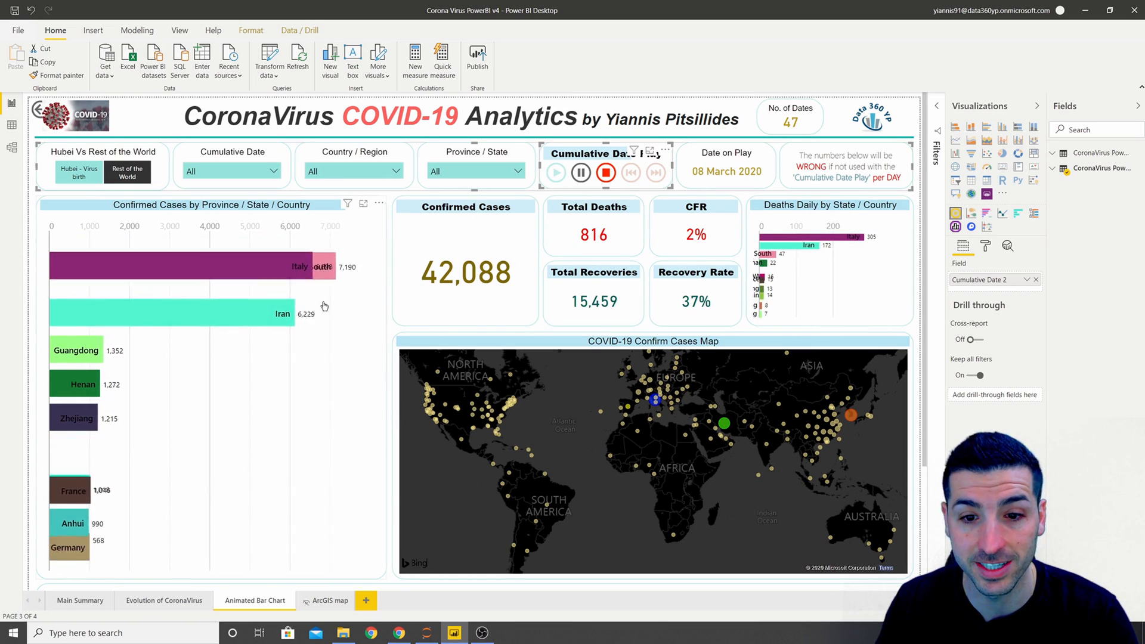
click(555, 173)
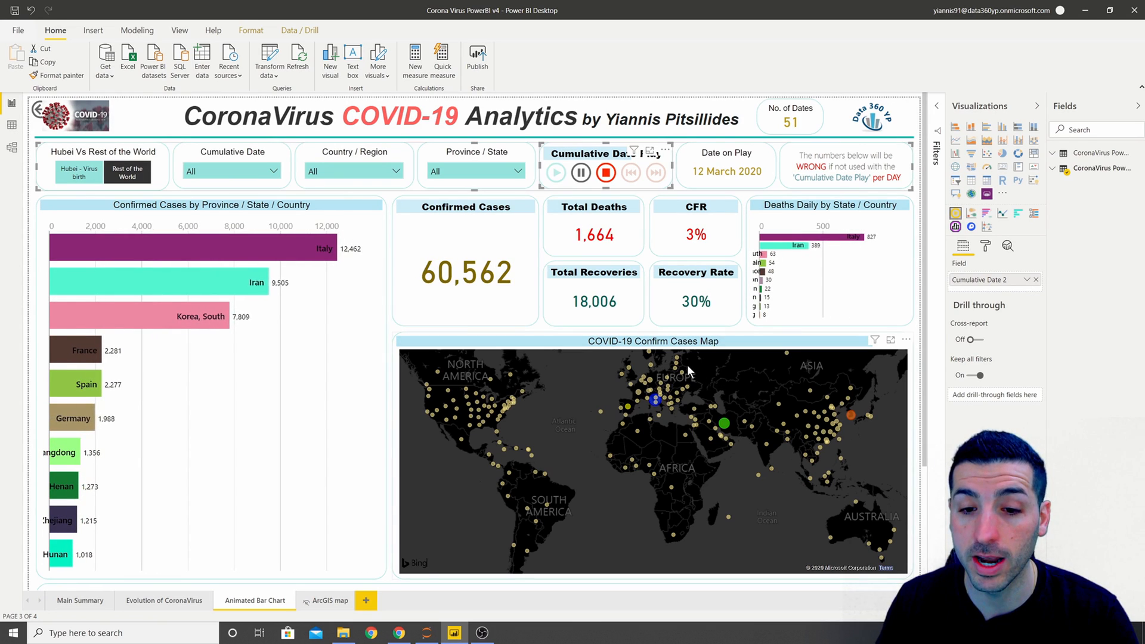
click(555, 173)
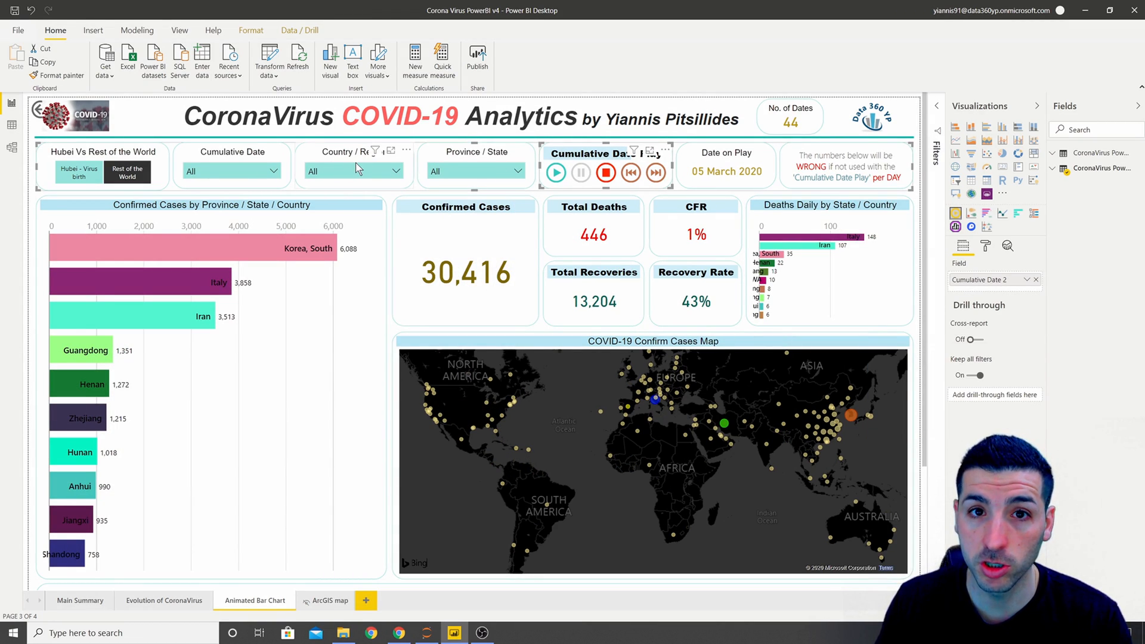
mouse_move(378, 178)
text(us)
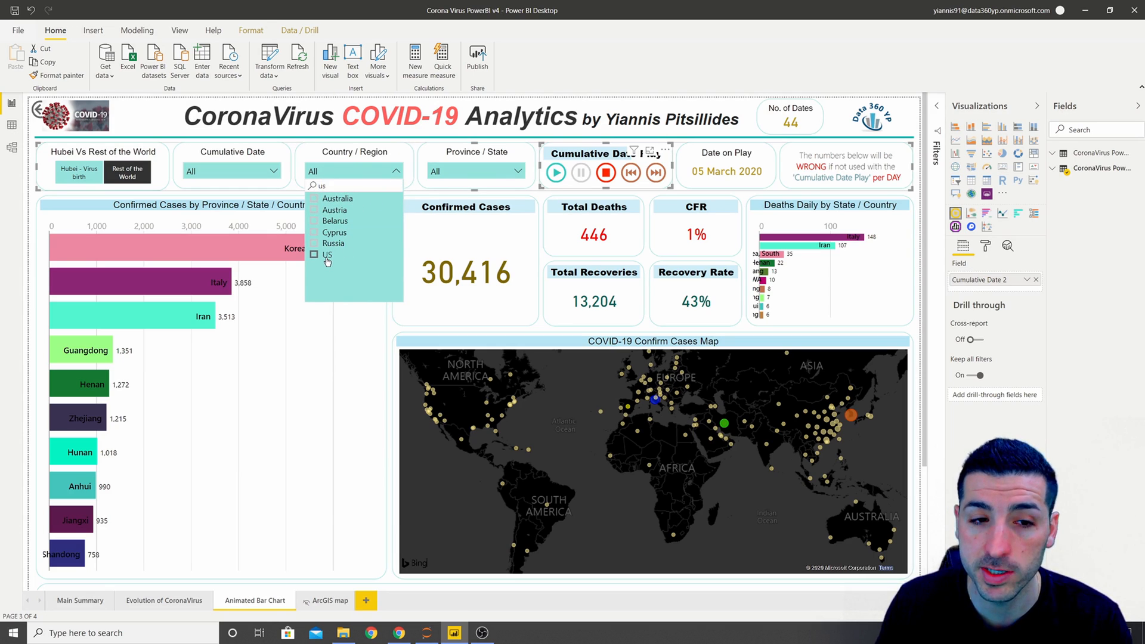
Tick US in the Country/Region slicer and play the date animation on US data.
click(315, 255)
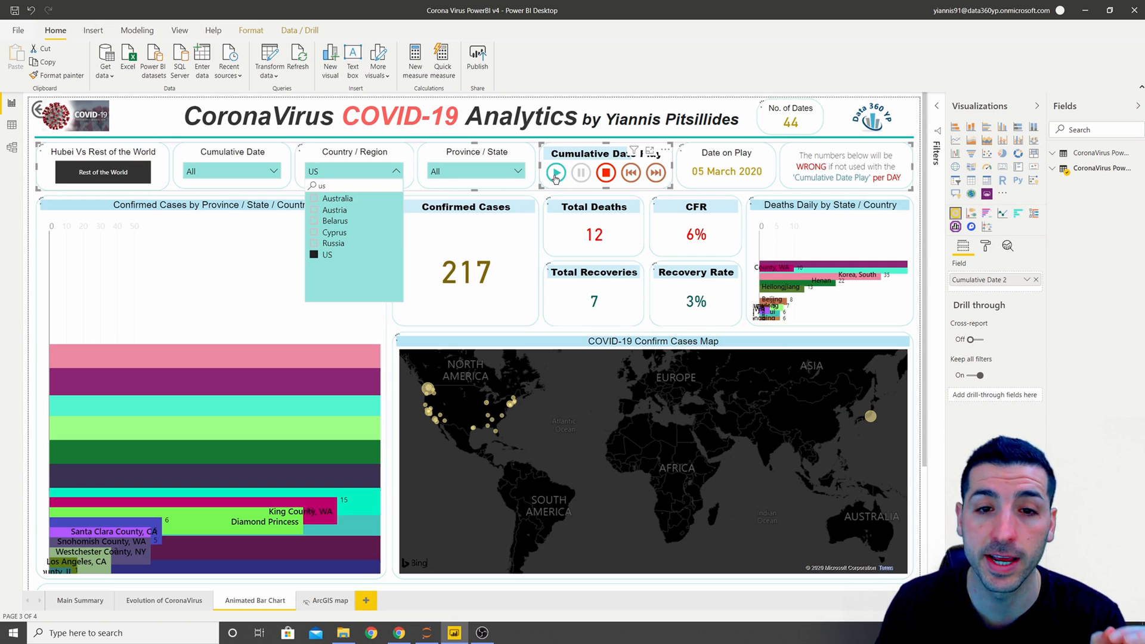
click(555, 172)
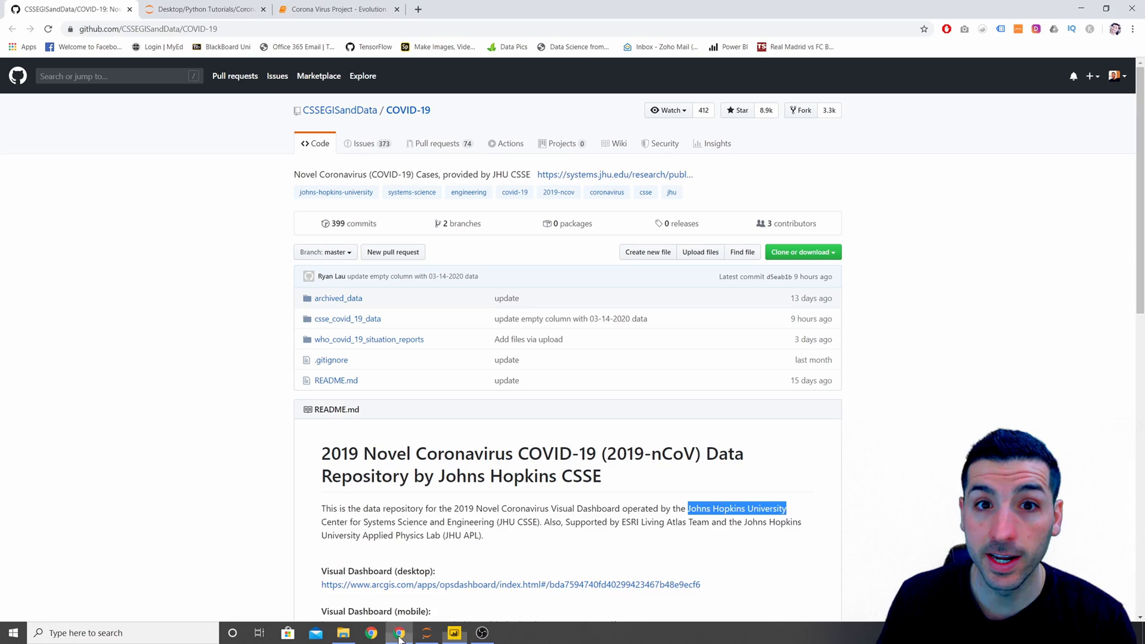
Scroll the CSSEGISandData/COVID-19 README down to its description and dashboard links.
scroll(down, 3)
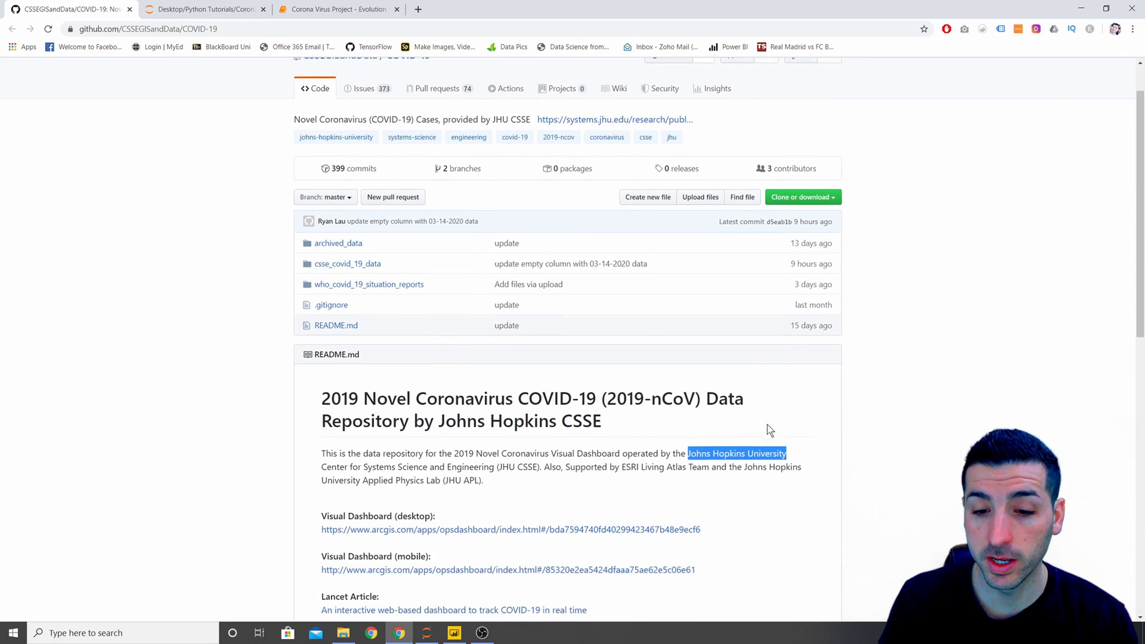
scroll(down, 3)
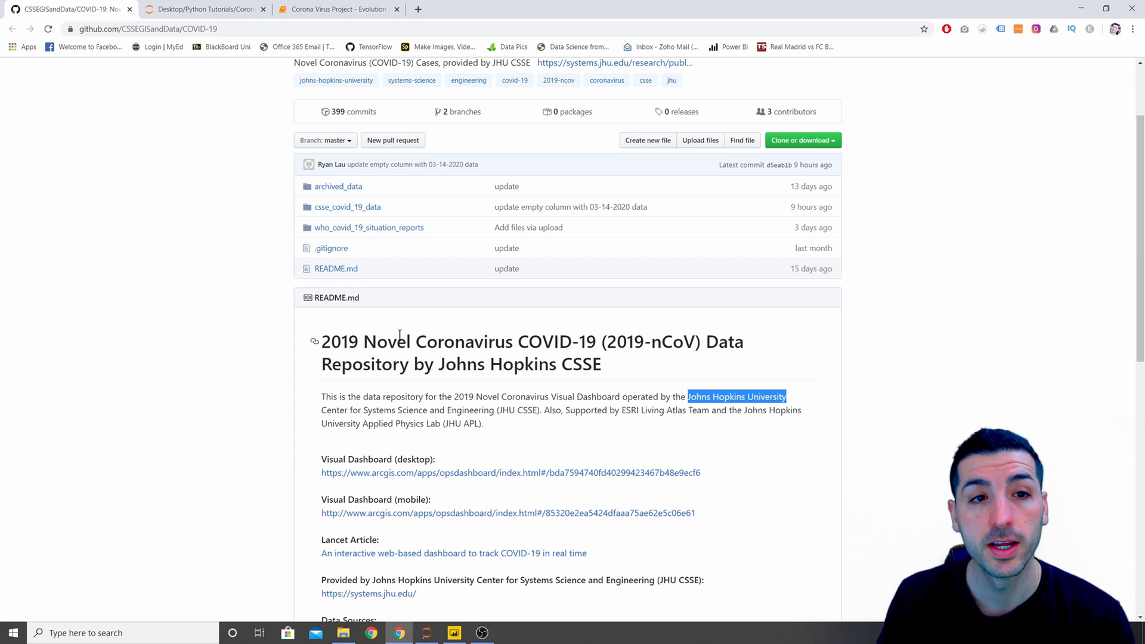
Review the Evolution notebook's CSV loading, join and export cells.
click(337, 9)
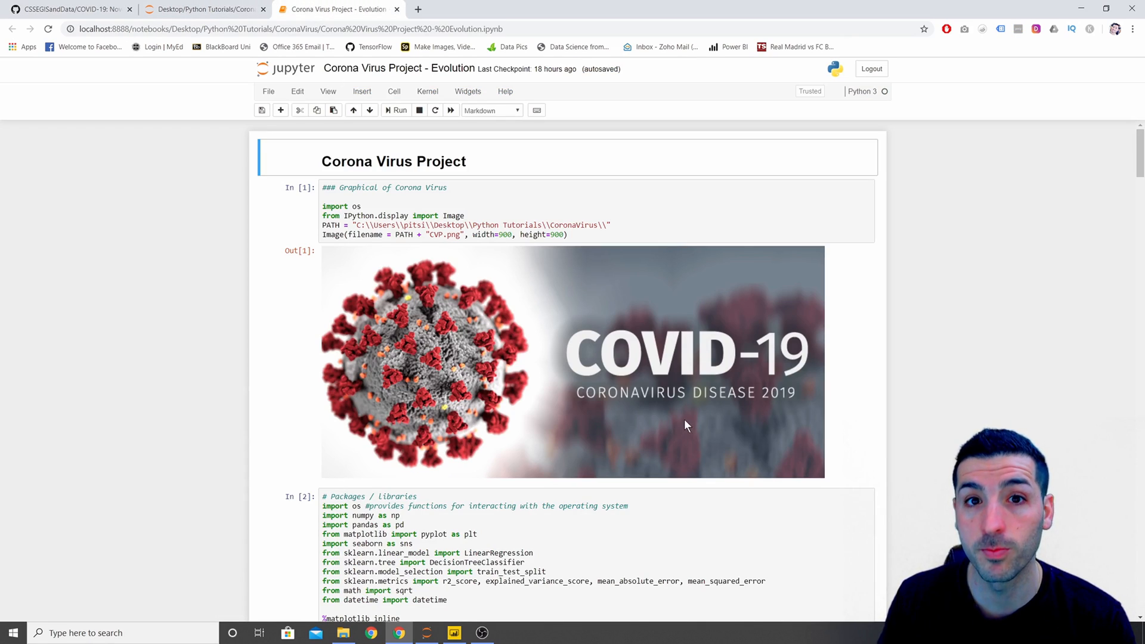
scroll(down, 3)
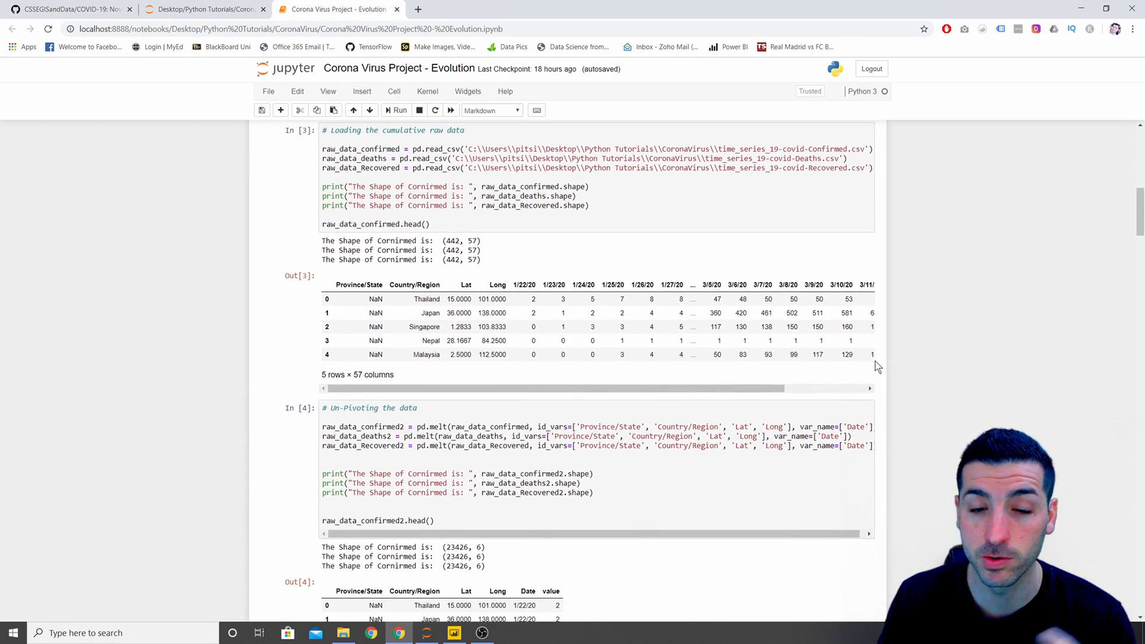
scroll(down, 3)
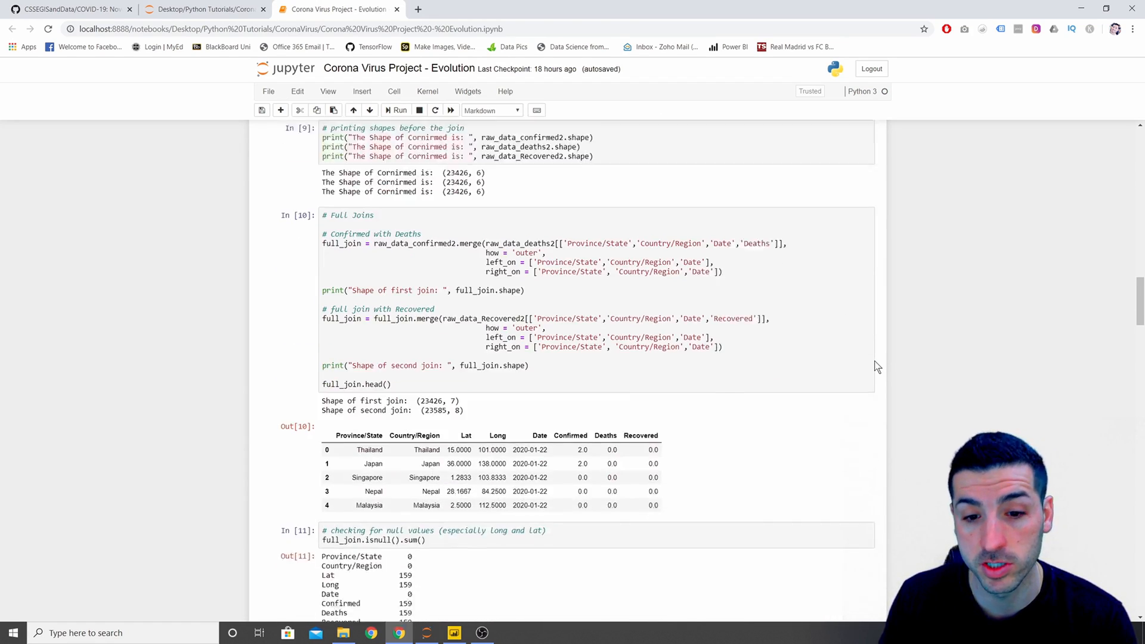
scroll(down, 3)
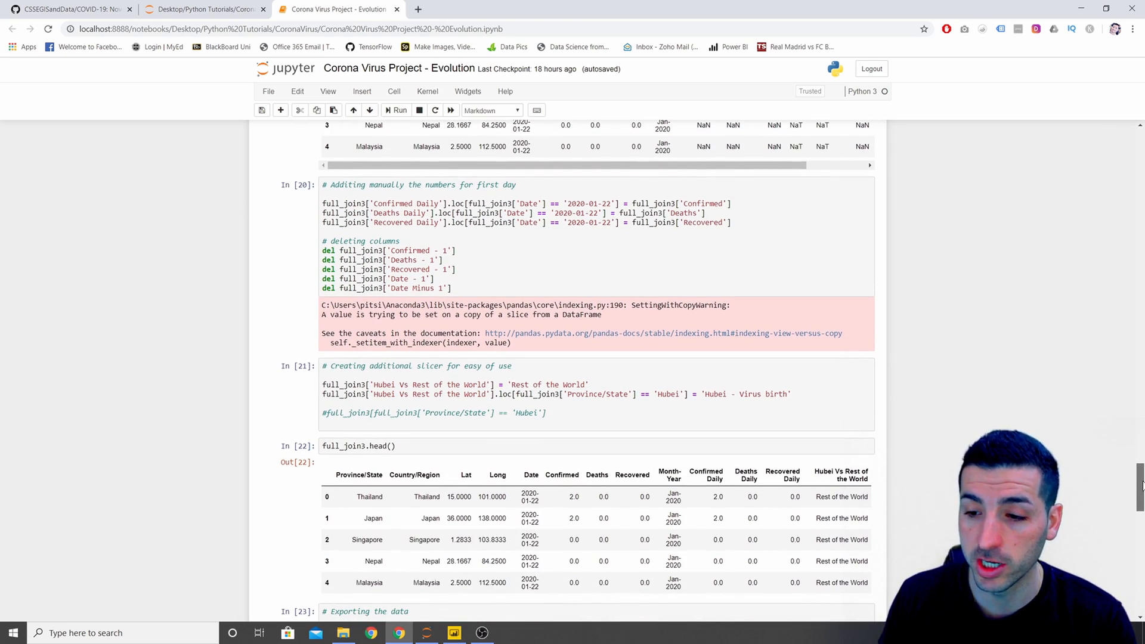
scroll(down, 3)
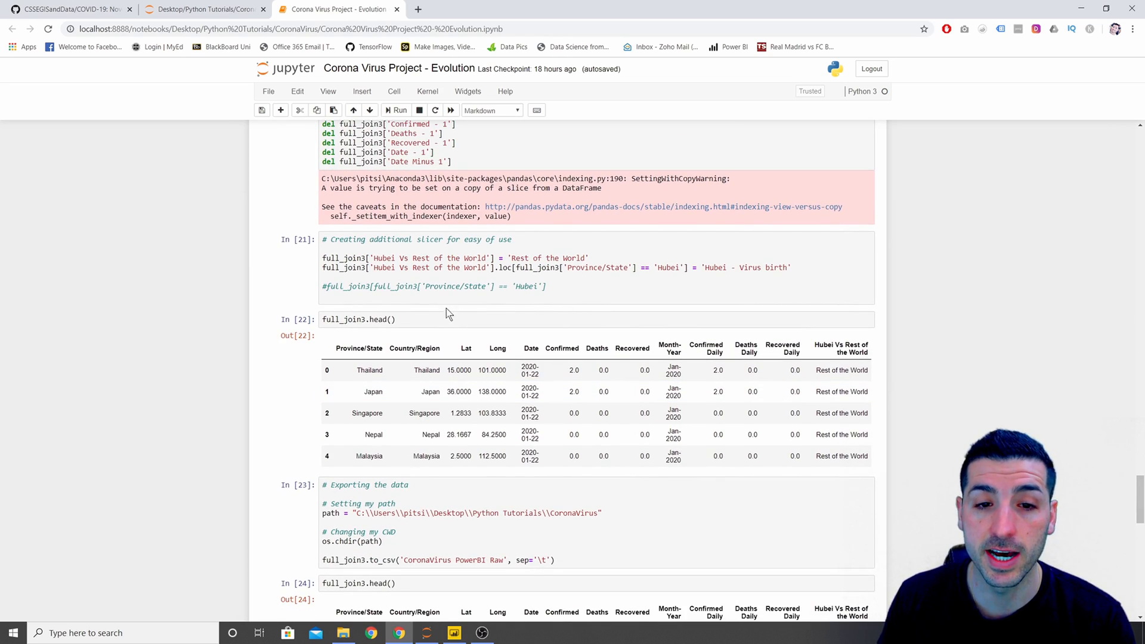
click(438, 268)
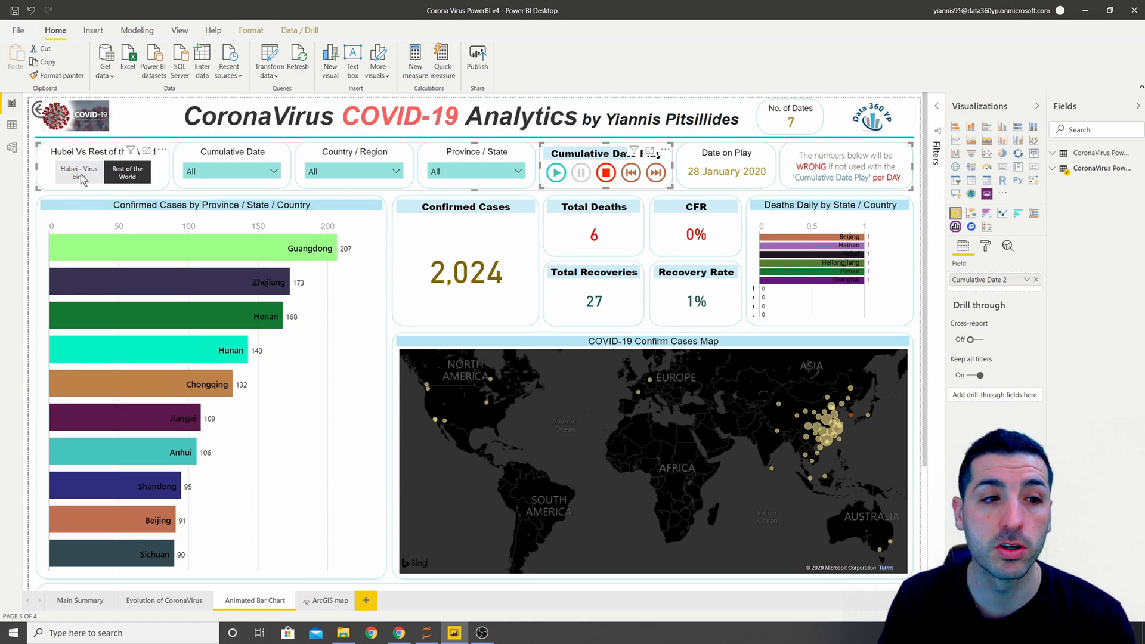
Select 'Hubei - Virus birth', play the dates, then reselect 'Rest of the World' through 11 March.
click(79, 173)
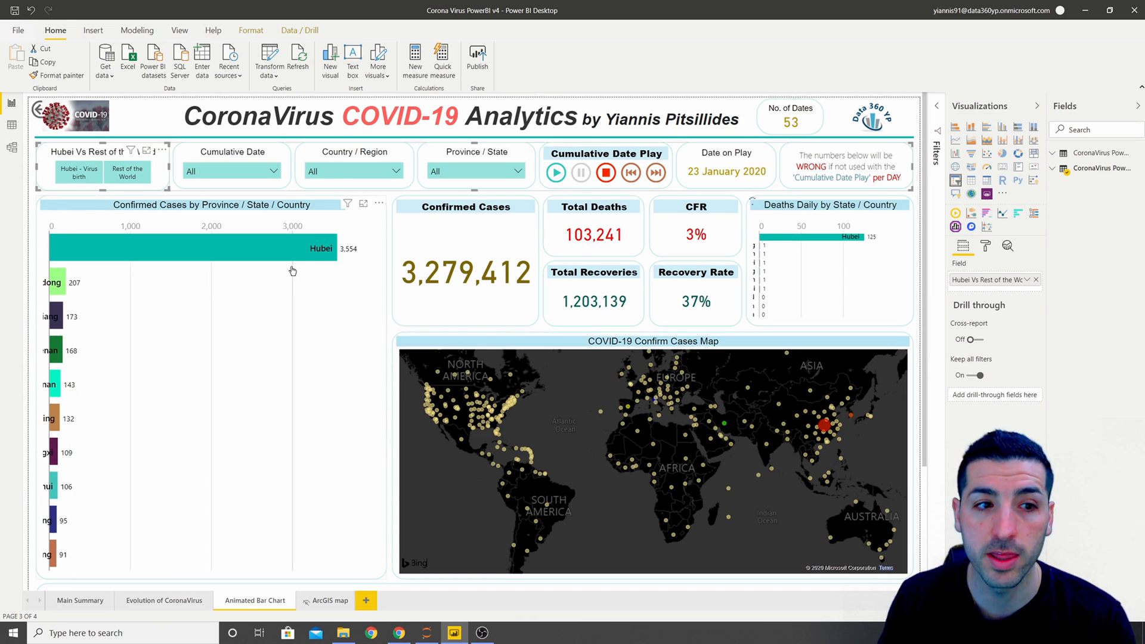
click(556, 173)
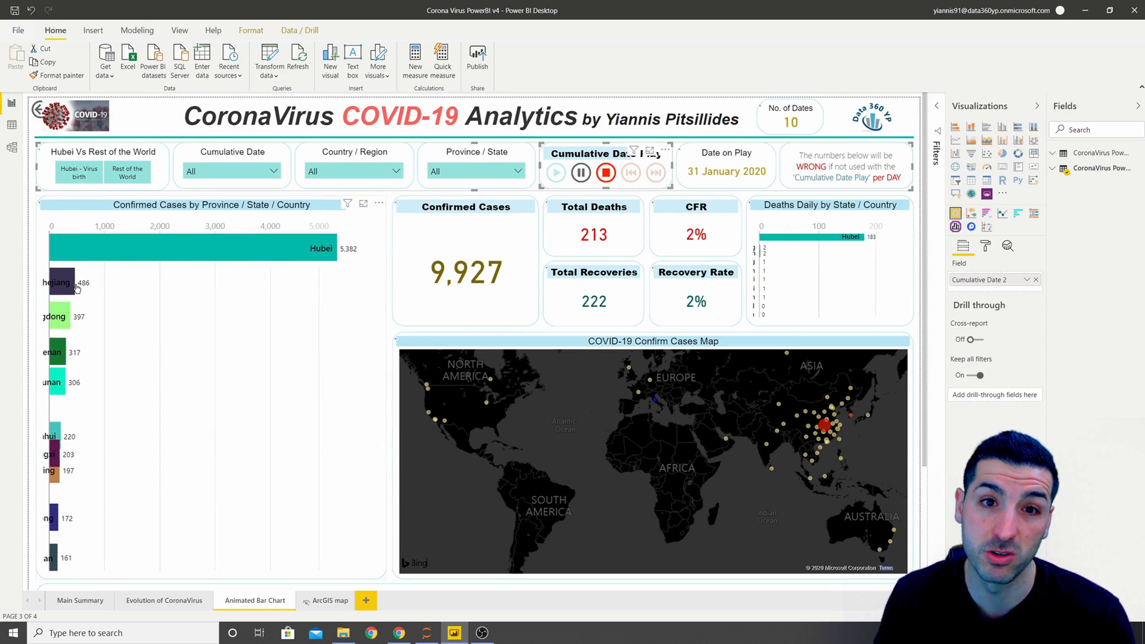
click(556, 173)
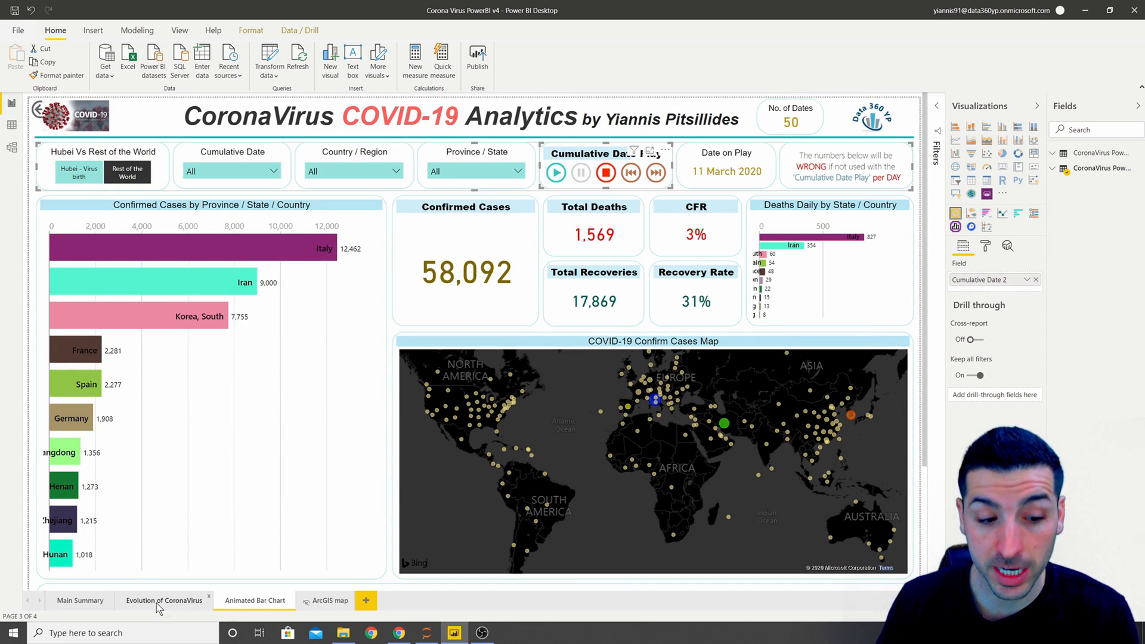
Duplicate the Evolution of CoronaVirus page and remove its line chart and province table.
click(165, 601)
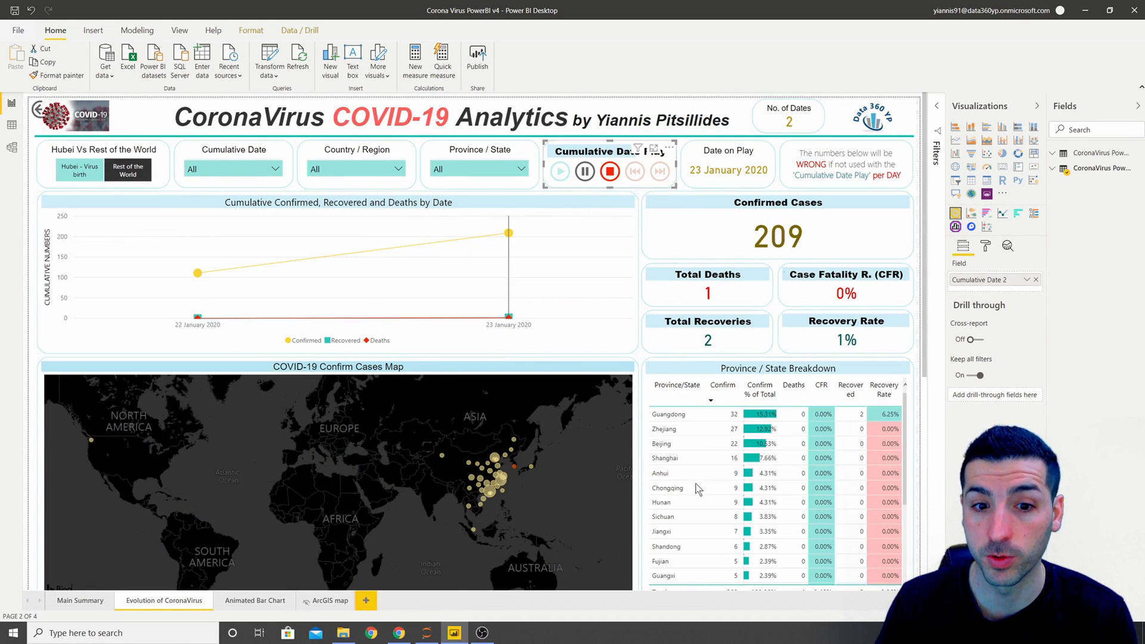
right_click(163, 601)
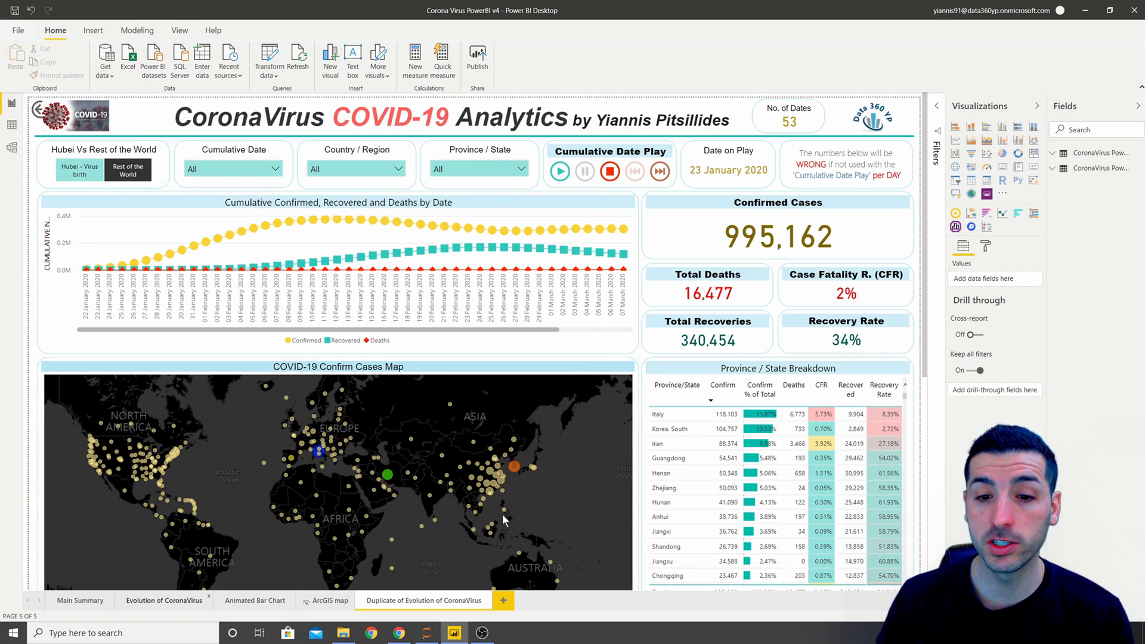
click(338, 270)
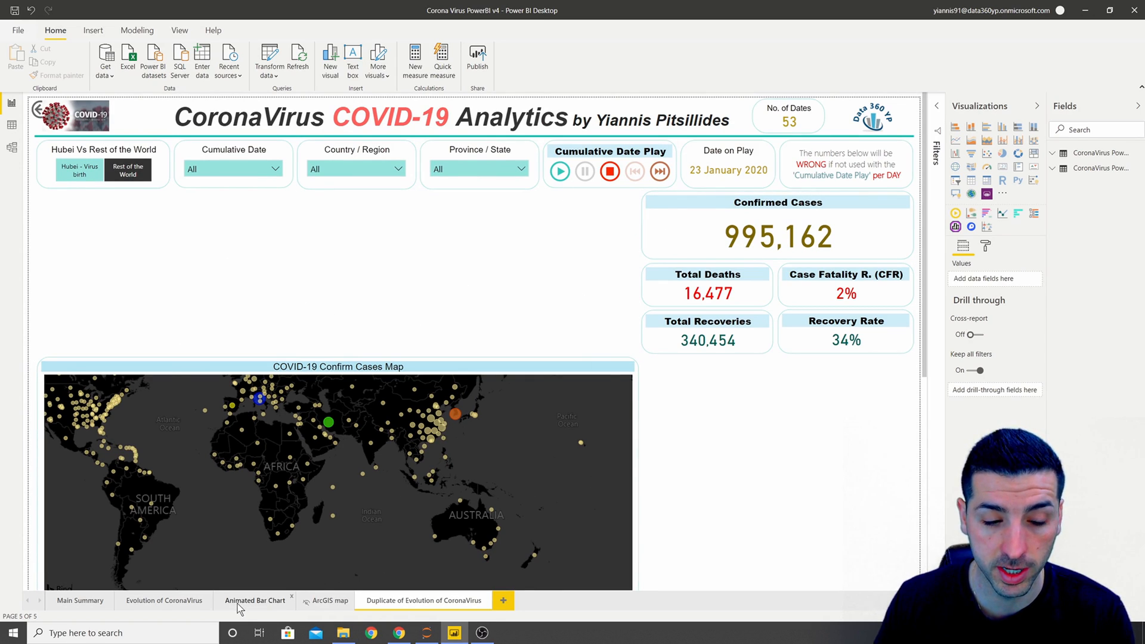
Move between report pages to the duplicate and bring up the get-more-visuals menu.
click(255, 601)
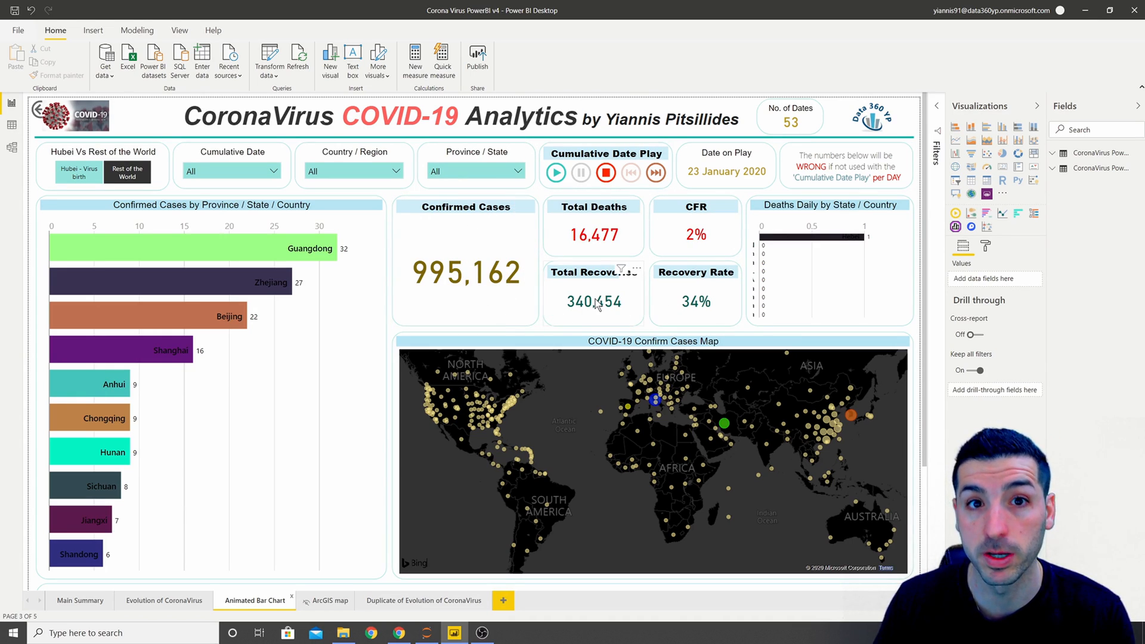
click(423, 601)
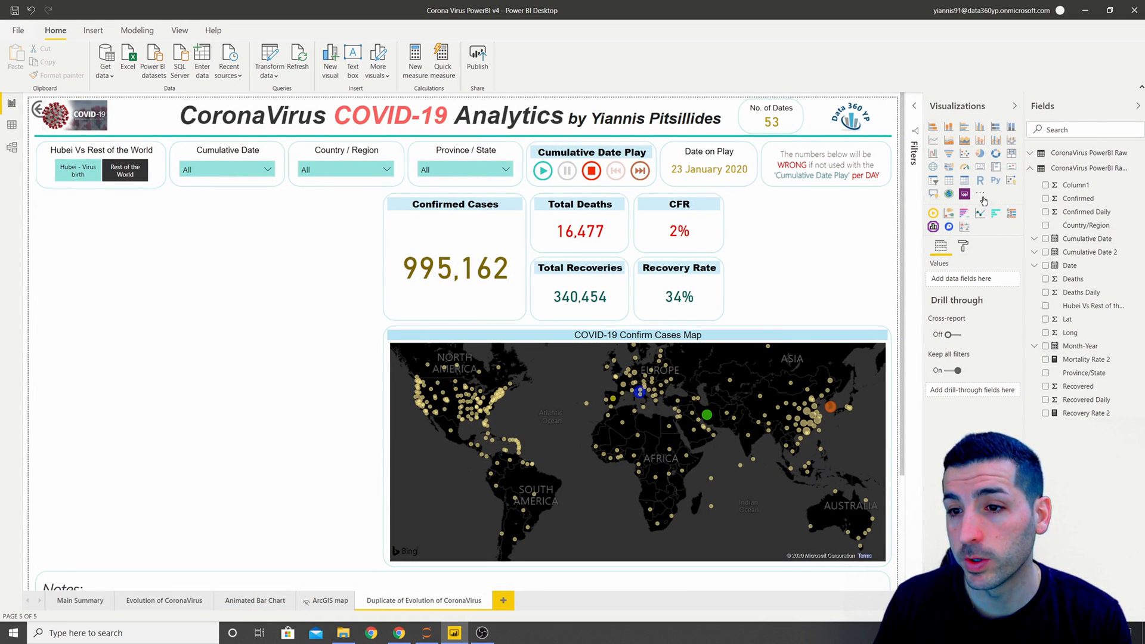
click(982, 193)
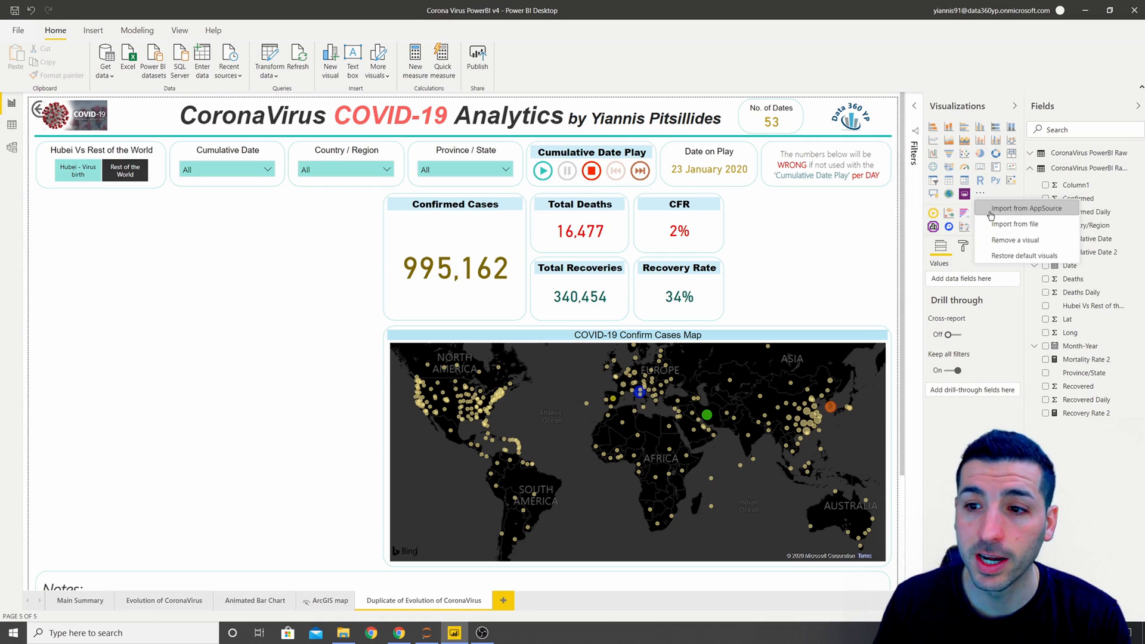
Search AppSource for 'animate' and add the Animated Bar Chart Race visual.
click(1025, 211)
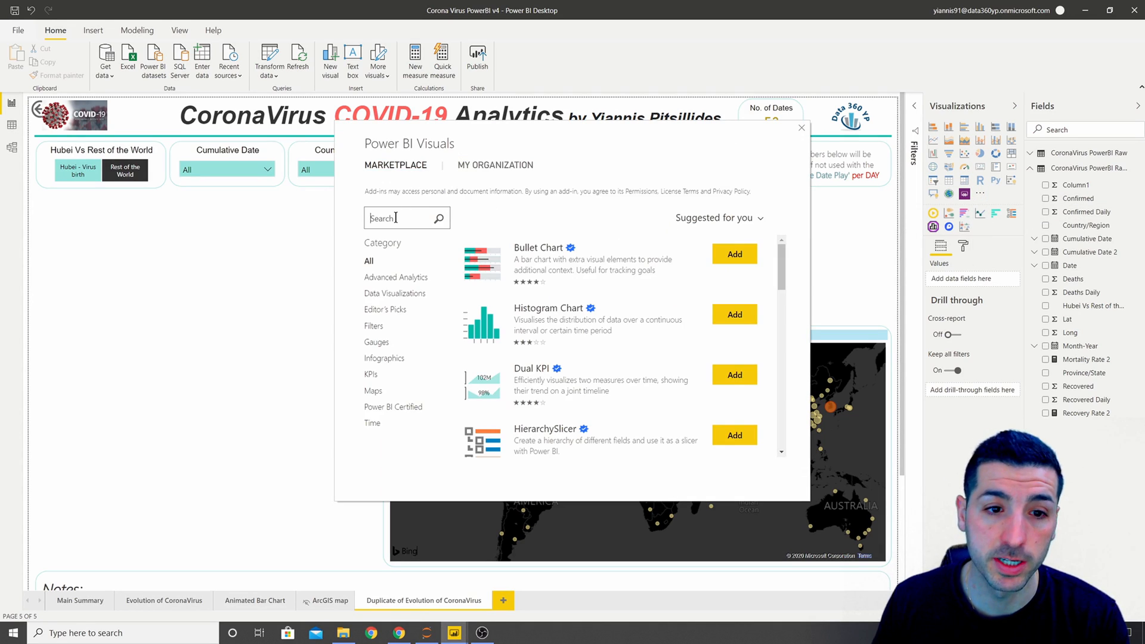
text(animate)
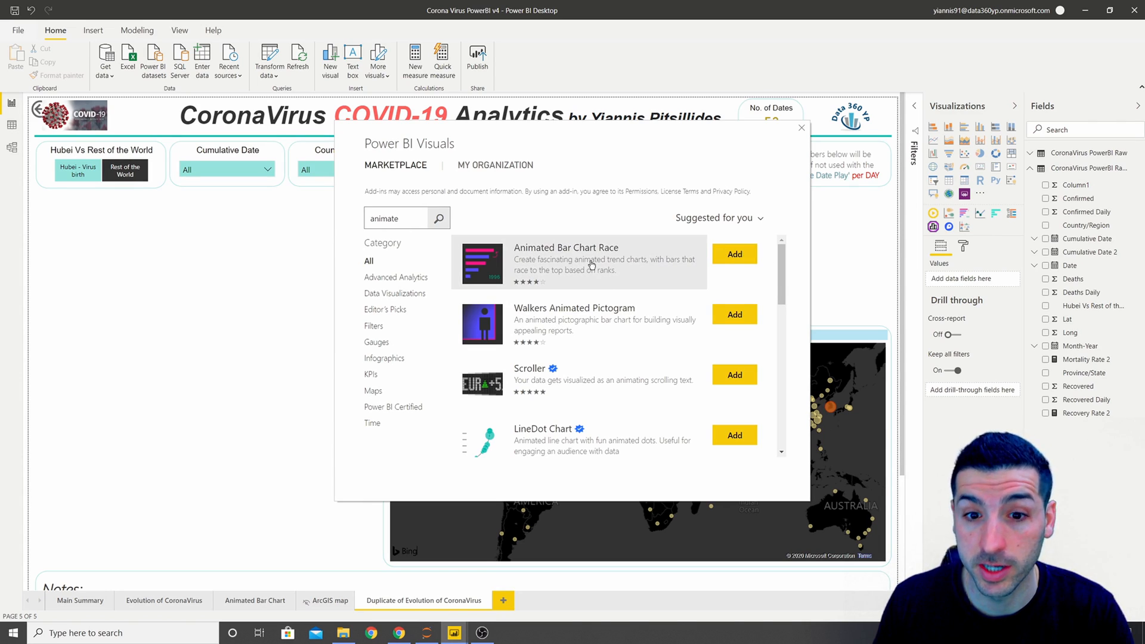
click(801, 128)
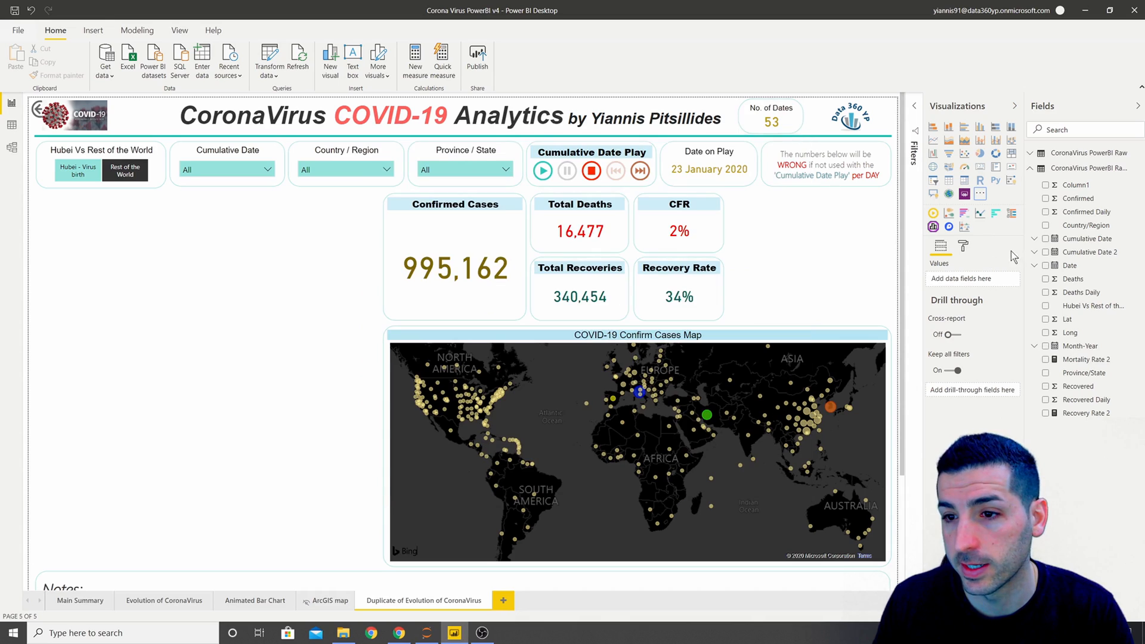
mouse_move(965, 214)
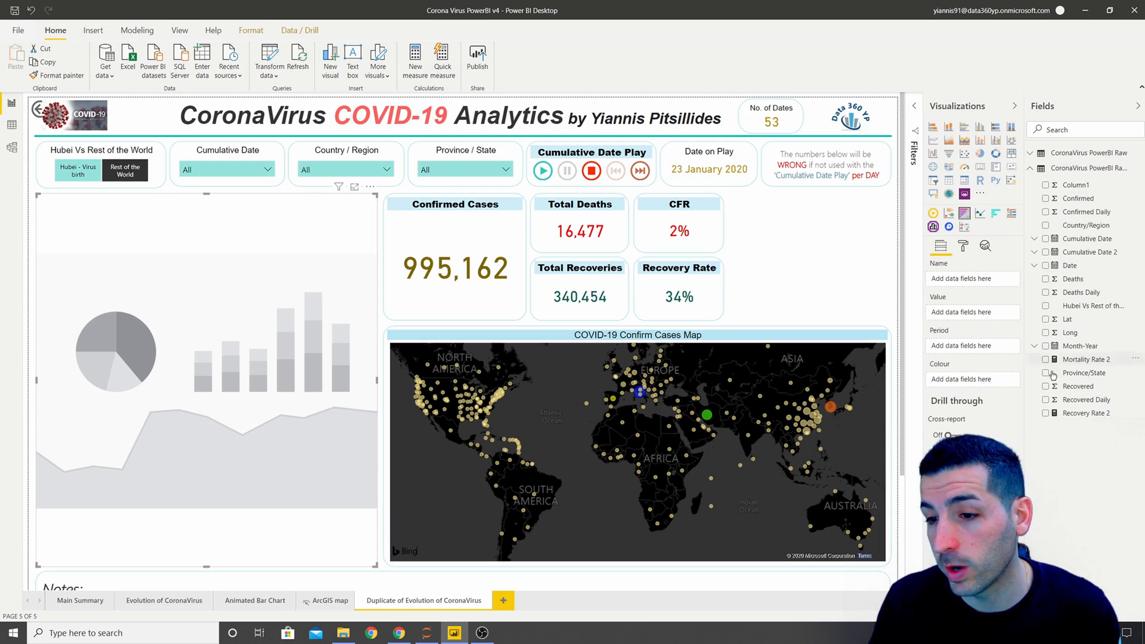
mouse_move(986, 281)
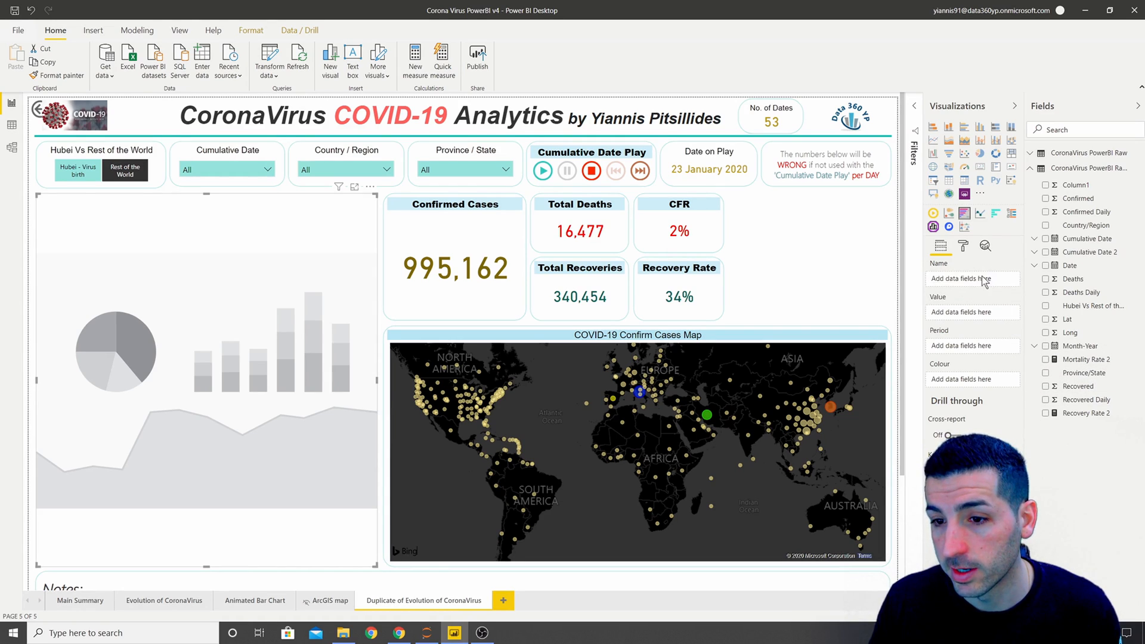
Assign Province/State to Name, Confirmed Daily to Value, and Cumulative Date 2 to Period.
click(1045, 372)
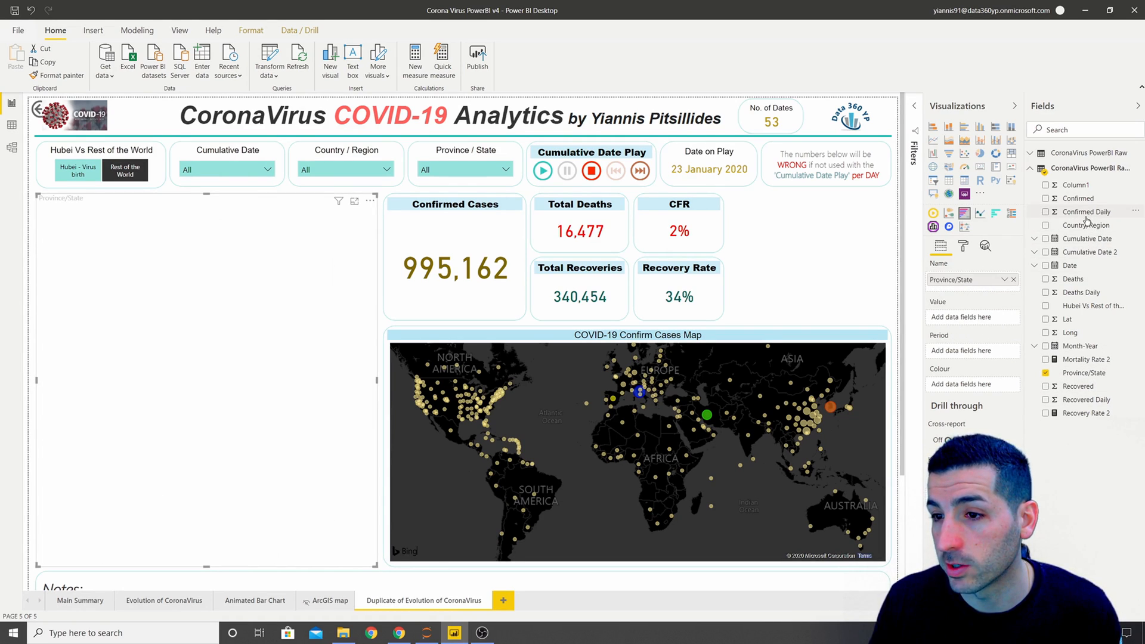
click(1046, 212)
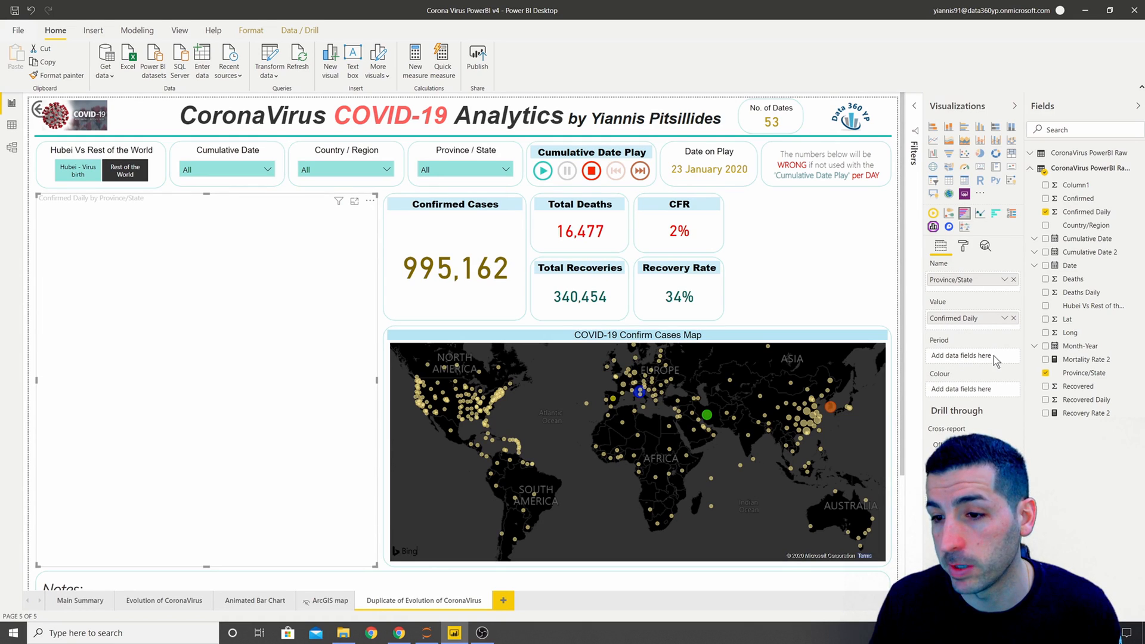
mouse_move(1096, 252)
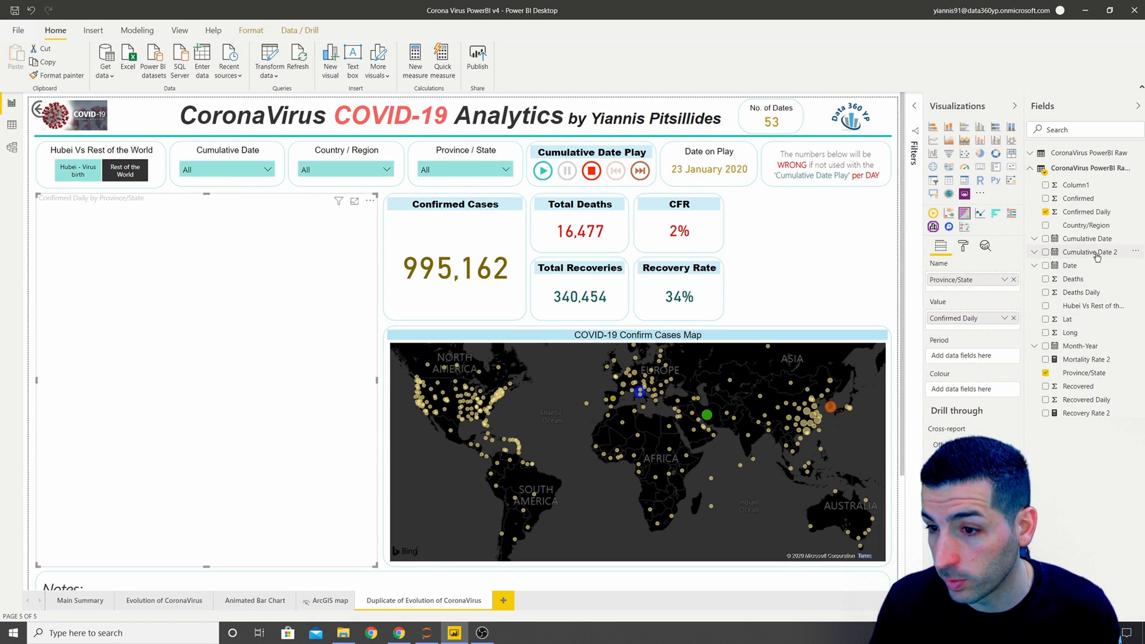
click(1047, 252)
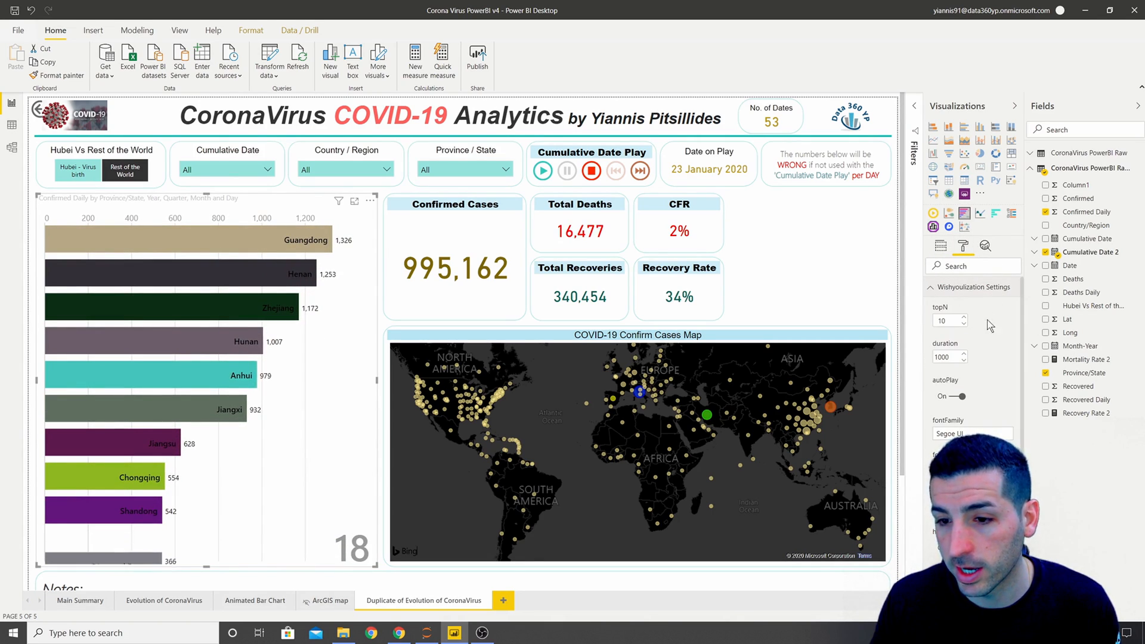
Turn autoPlay off in Wishyoulization Settings, then play and stop the date slicer.
click(957, 396)
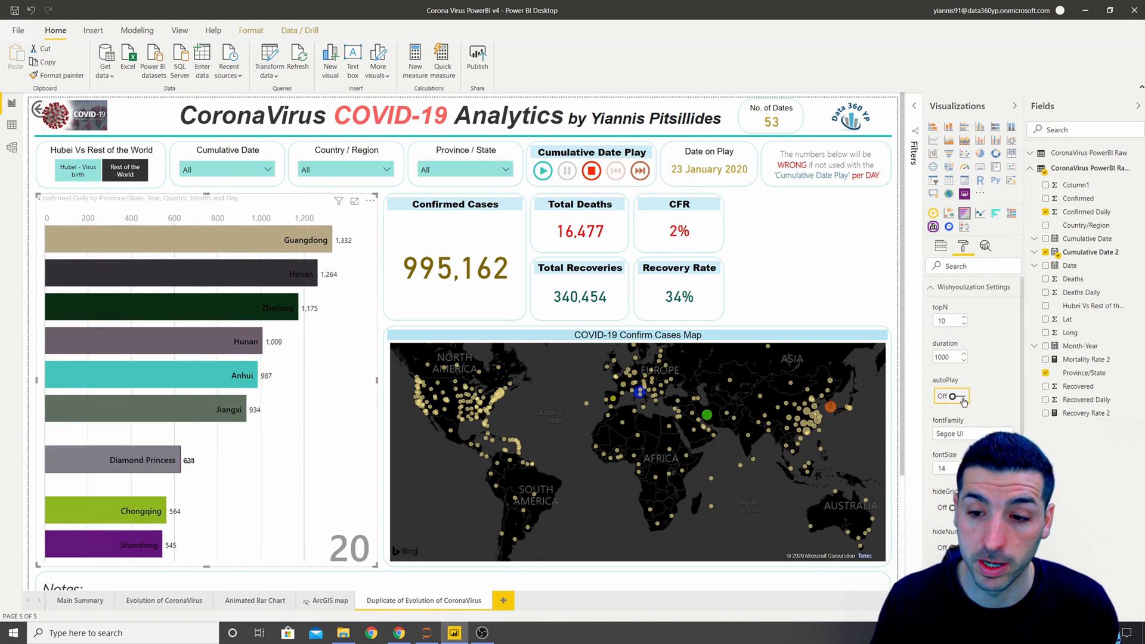
click(542, 170)
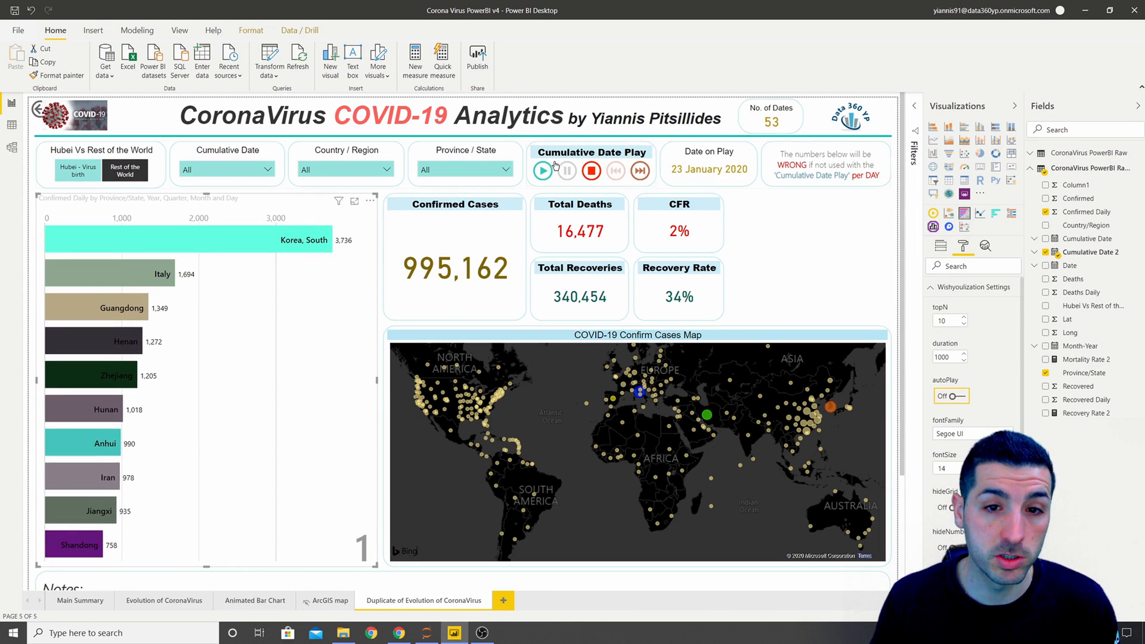
click(543, 171)
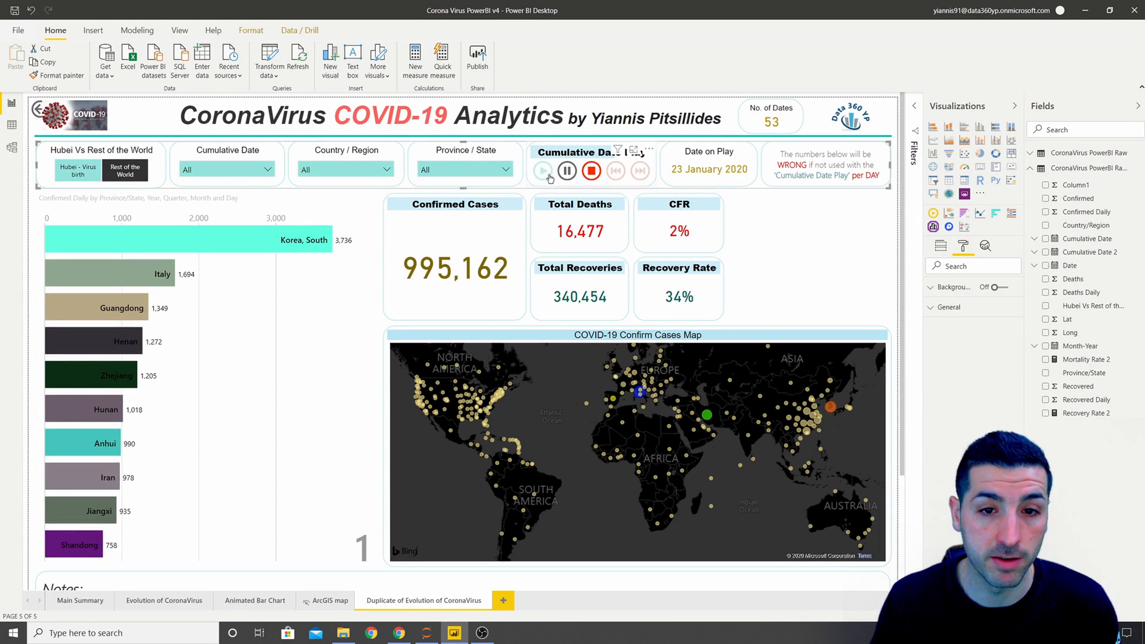
click(543, 170)
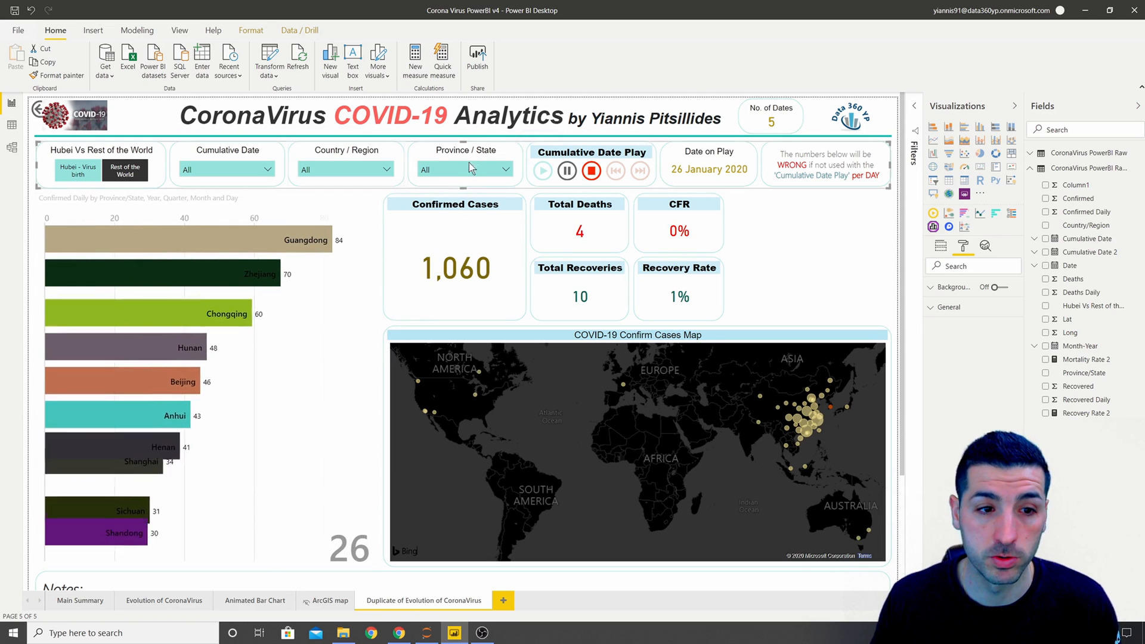
click(542, 170)
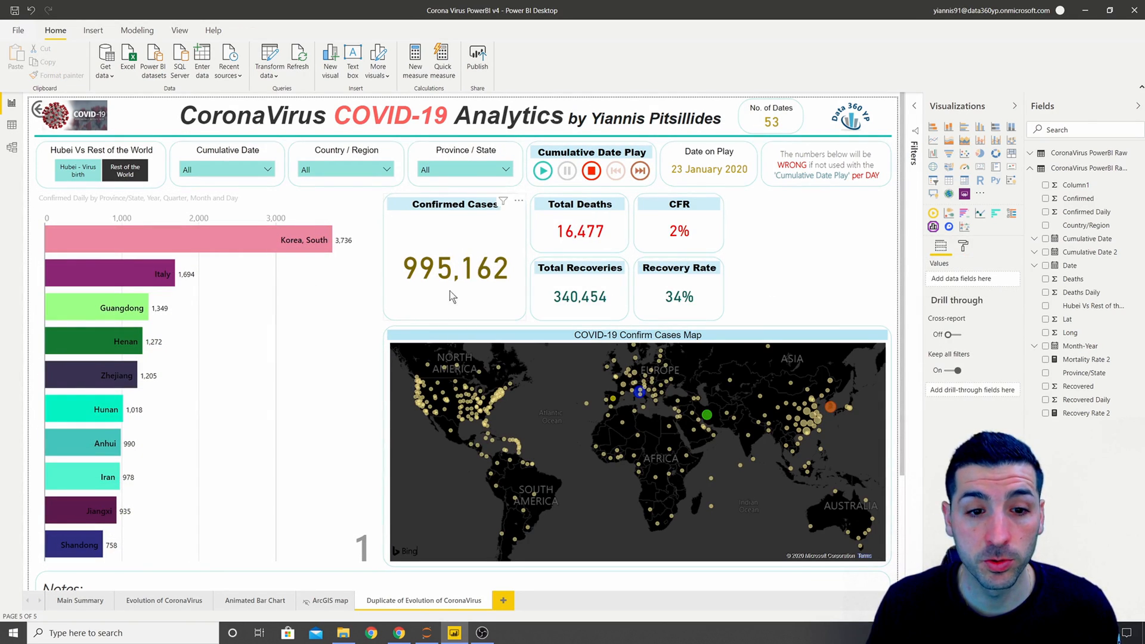
Turn the chart title on, then play and pause the dates at 30 January 2020.
click(635, 453)
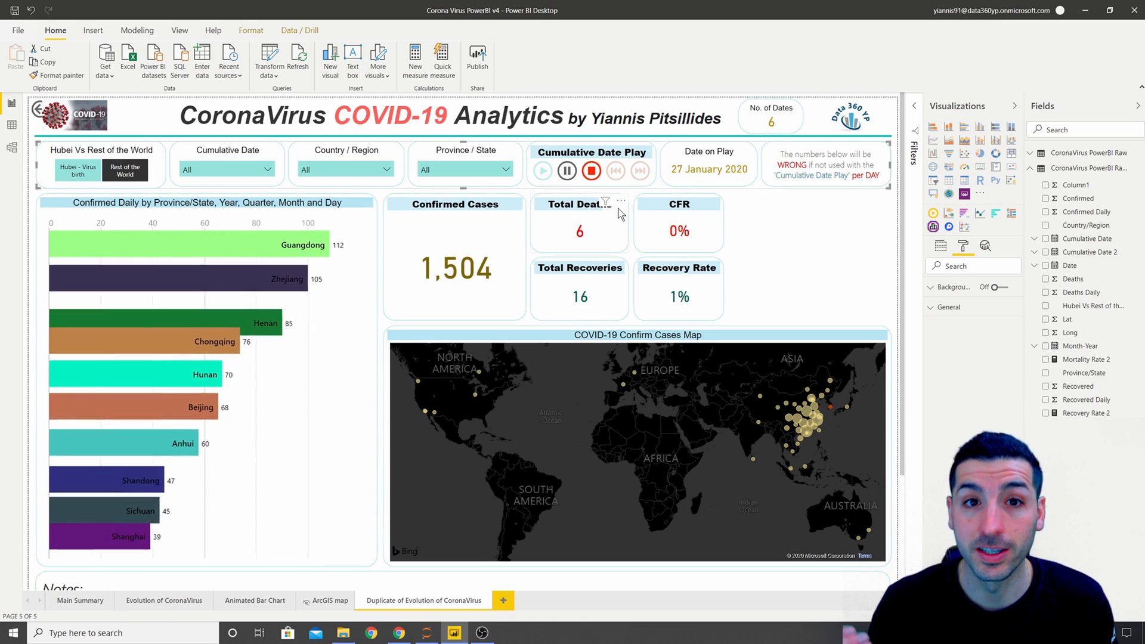
click(542, 170)
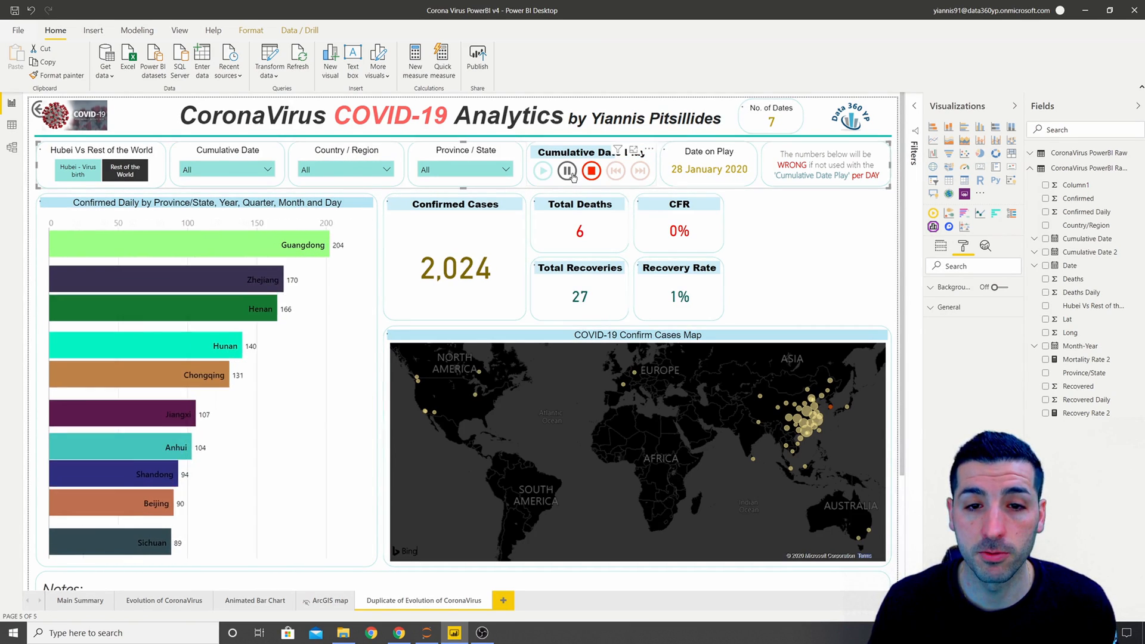
click(542, 170)
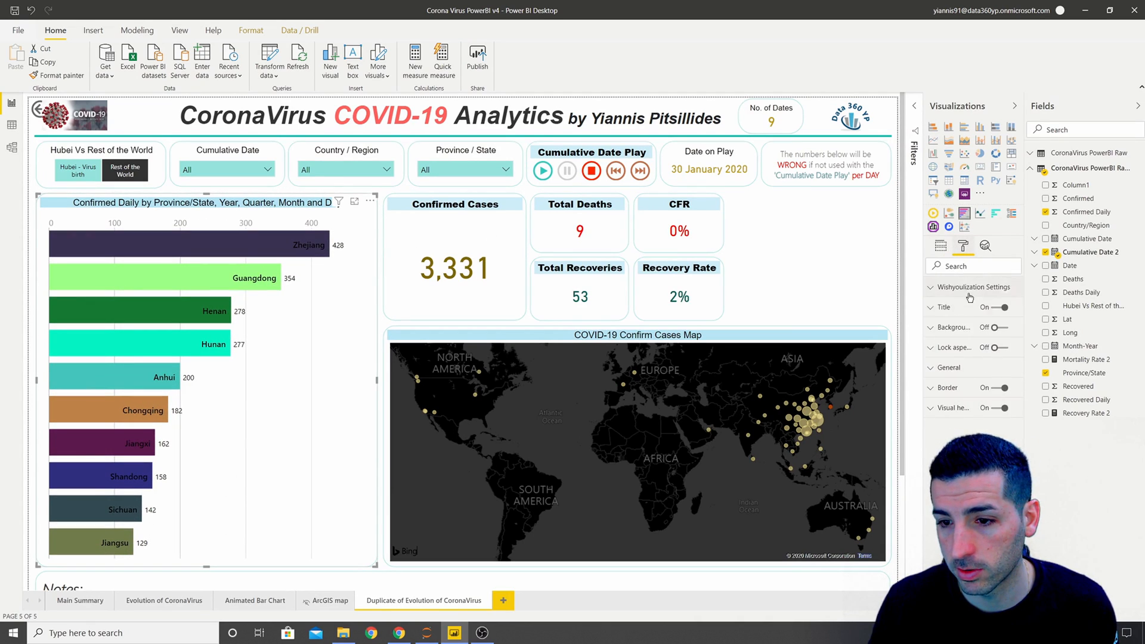
Expand the chart's Title settings to retitle it 'Confirmed Cases by Province / State / Country'.
click(943, 306)
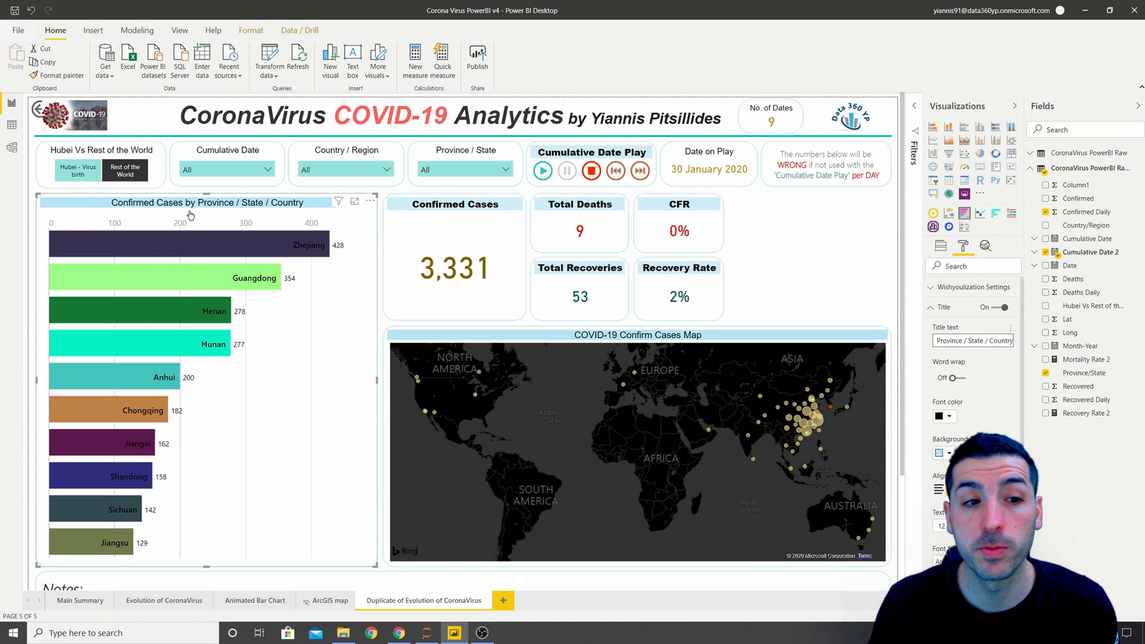
mouse_move(257, 222)
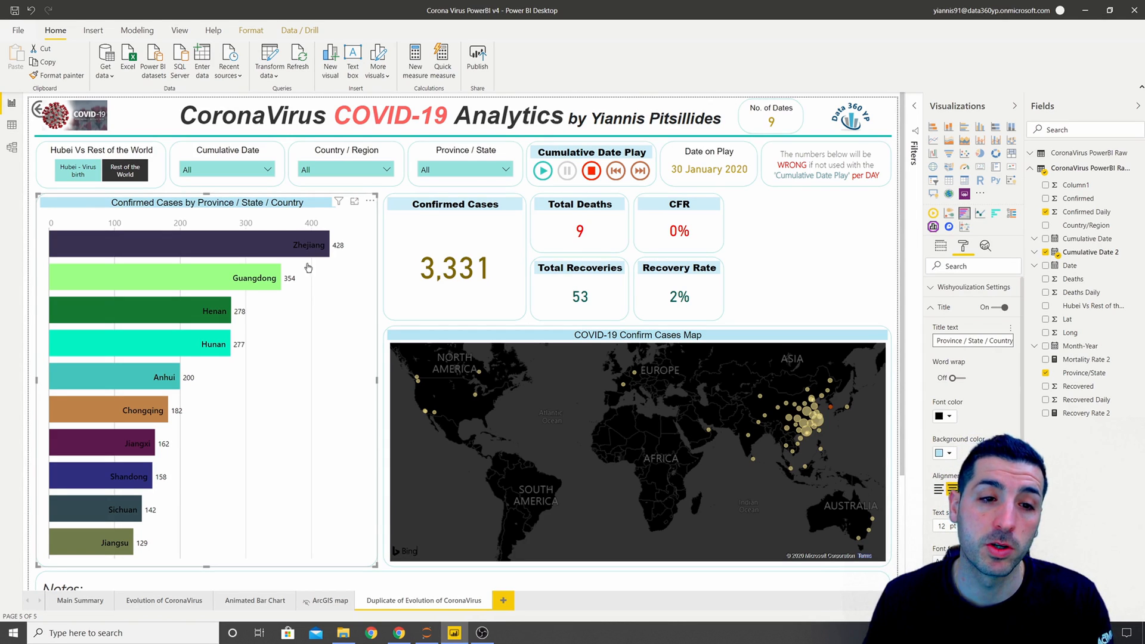
mouse_move(268, 400)
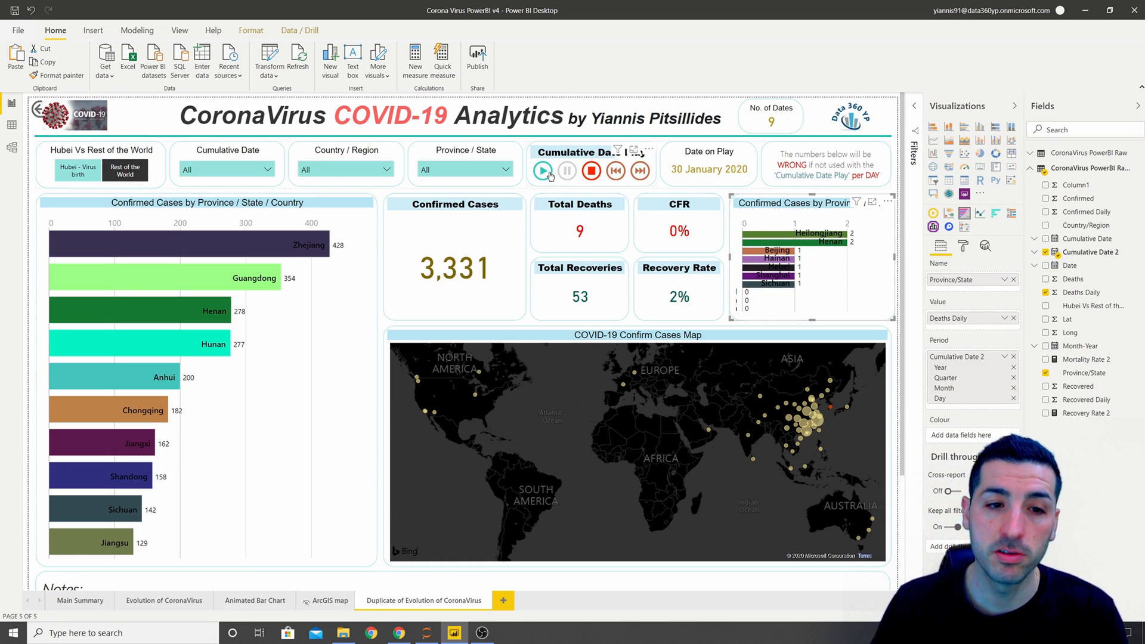
Play and pause the date slicer to animate the daily deaths race to 20 February 2020.
click(543, 170)
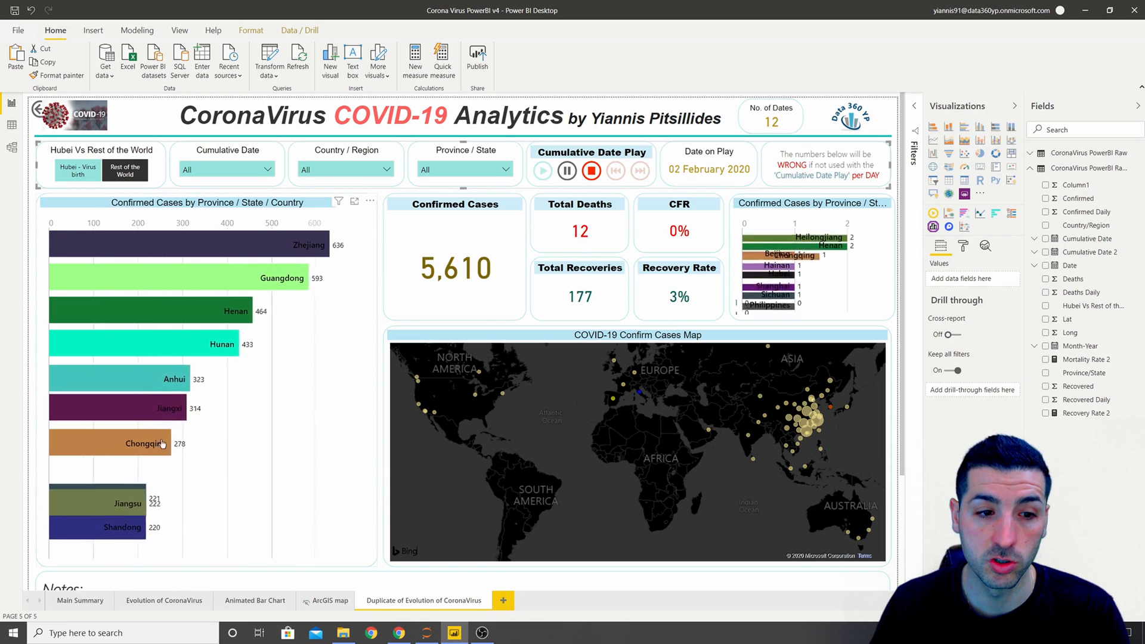
click(542, 170)
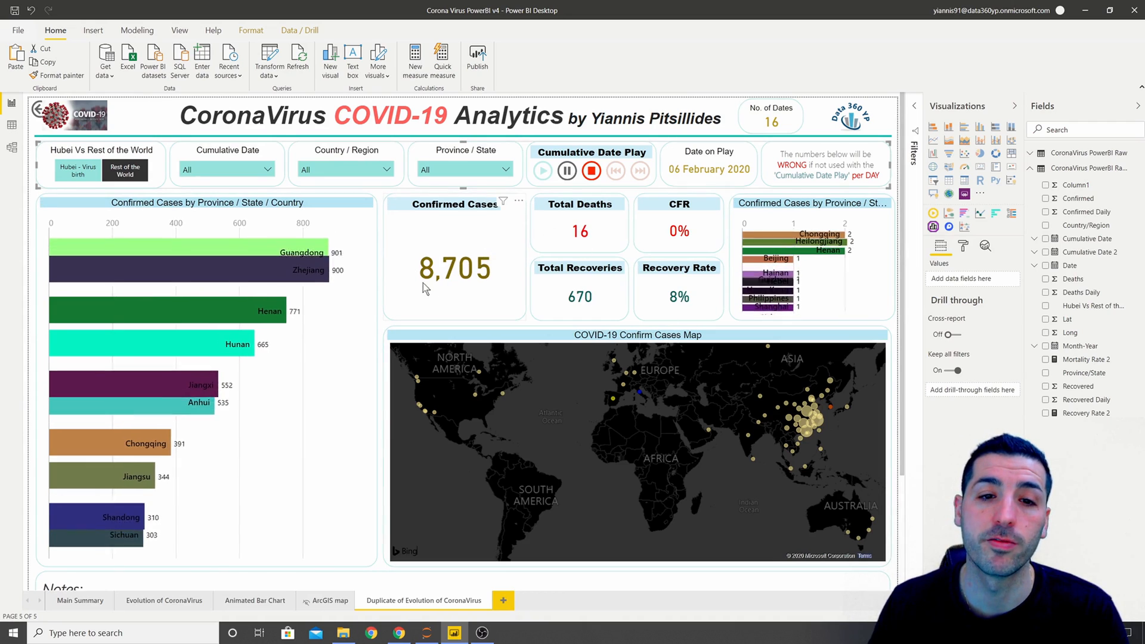
click(543, 171)
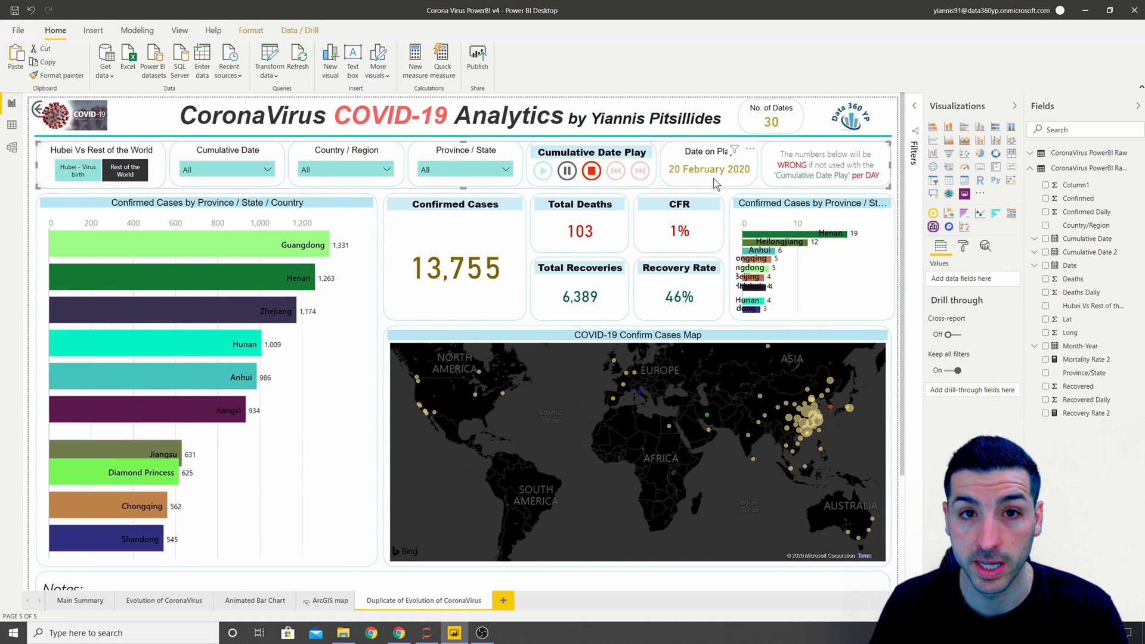
Stop the date play slicer, leaving Iran leading the daily deaths race.
click(543, 170)
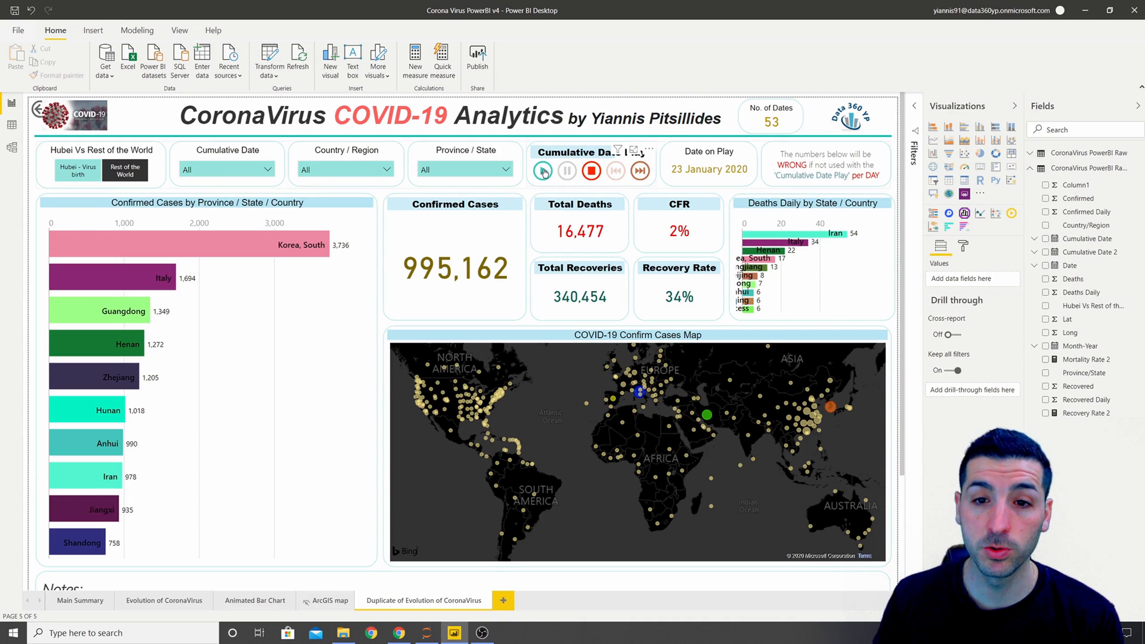
Play both races through every date to 14 March 2020, pausing and resuming along the way.
click(543, 171)
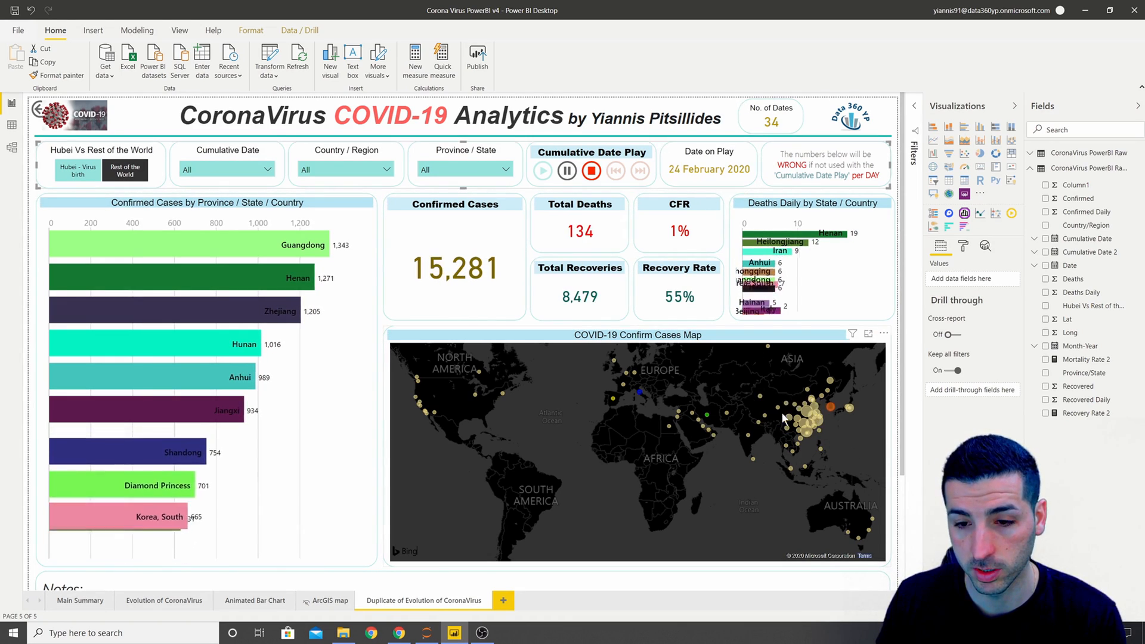
click(542, 170)
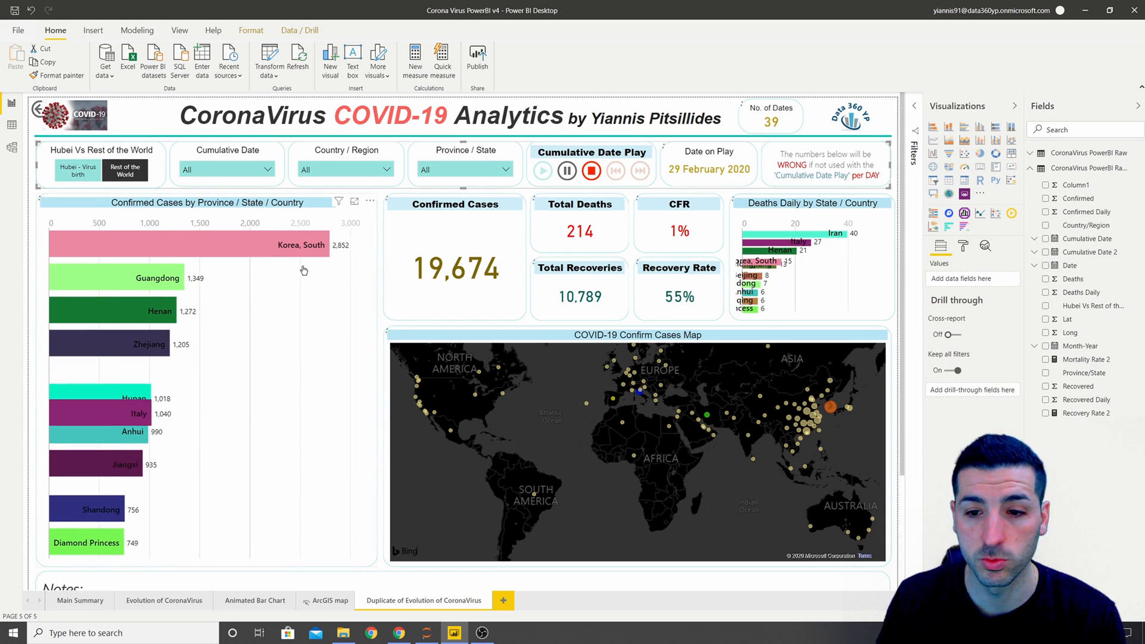
click(542, 170)
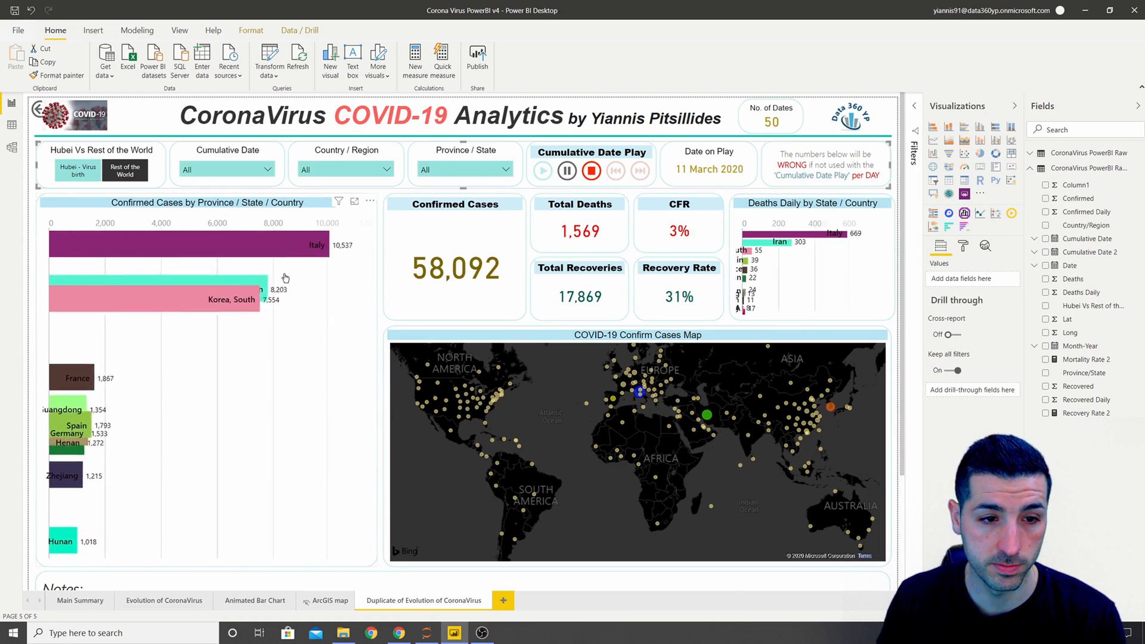
click(567, 172)
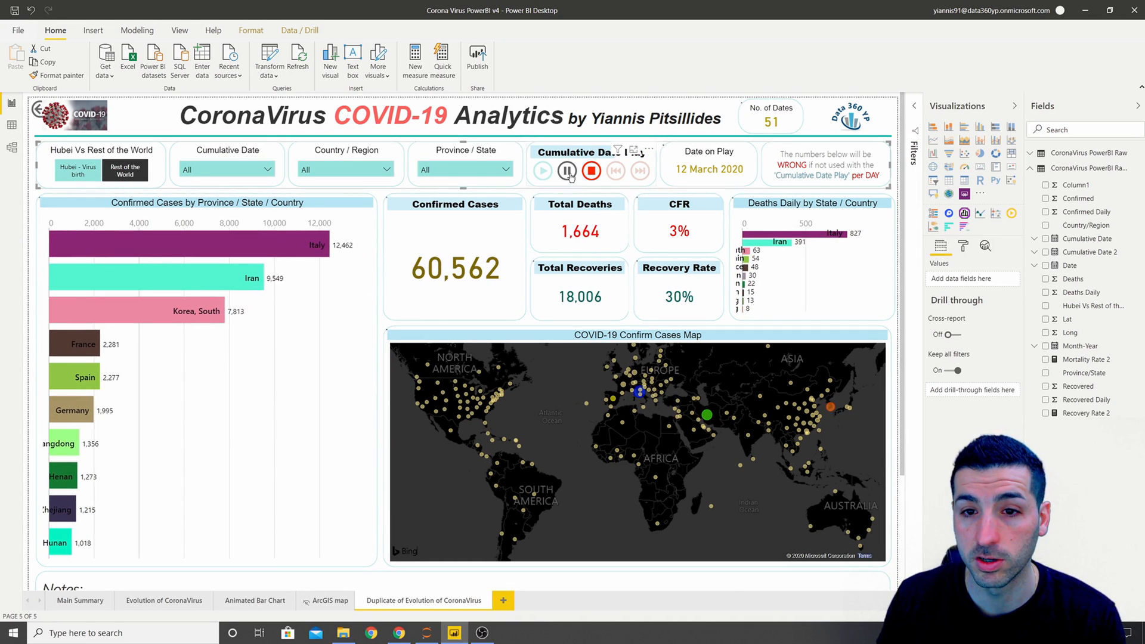
click(543, 170)
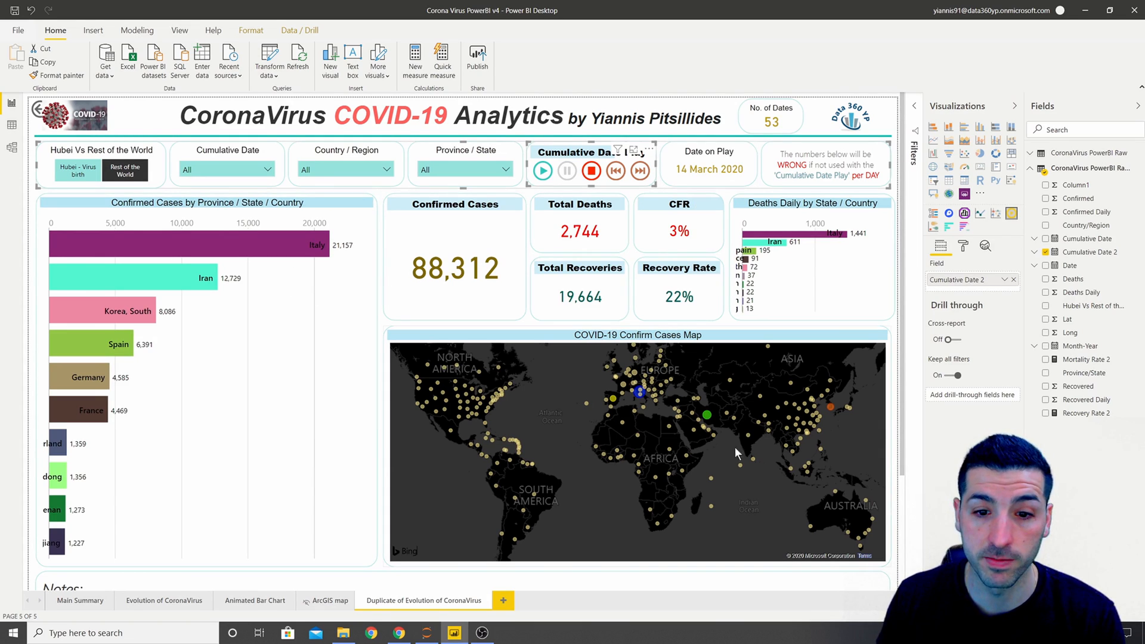
mouse_move(641, 392)
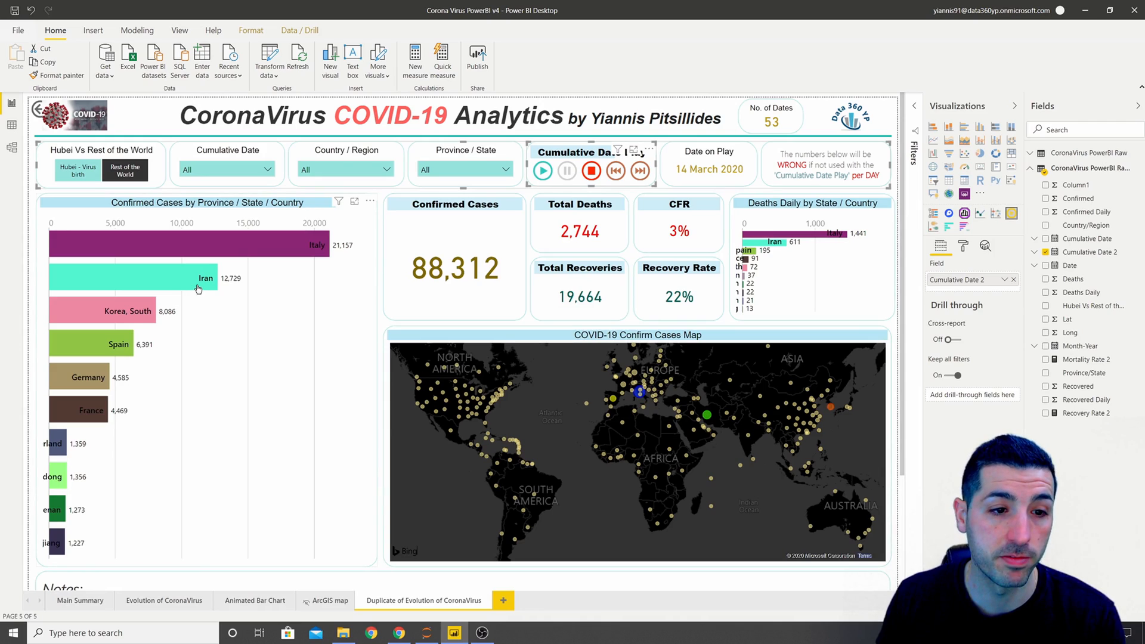
mouse_move(114, 361)
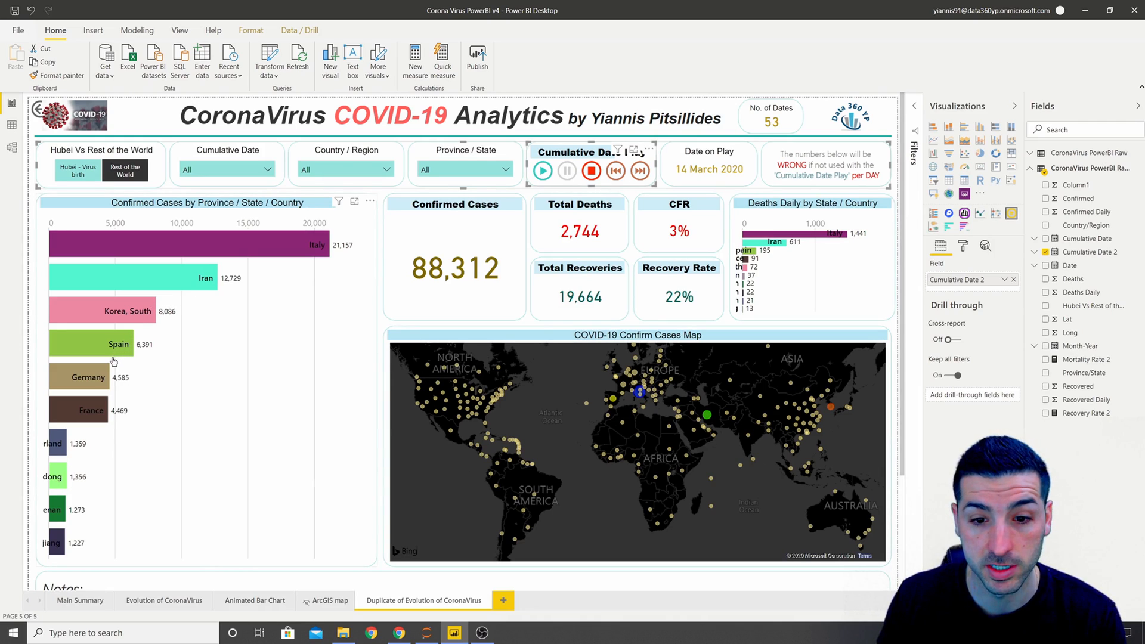
mouse_move(147, 319)
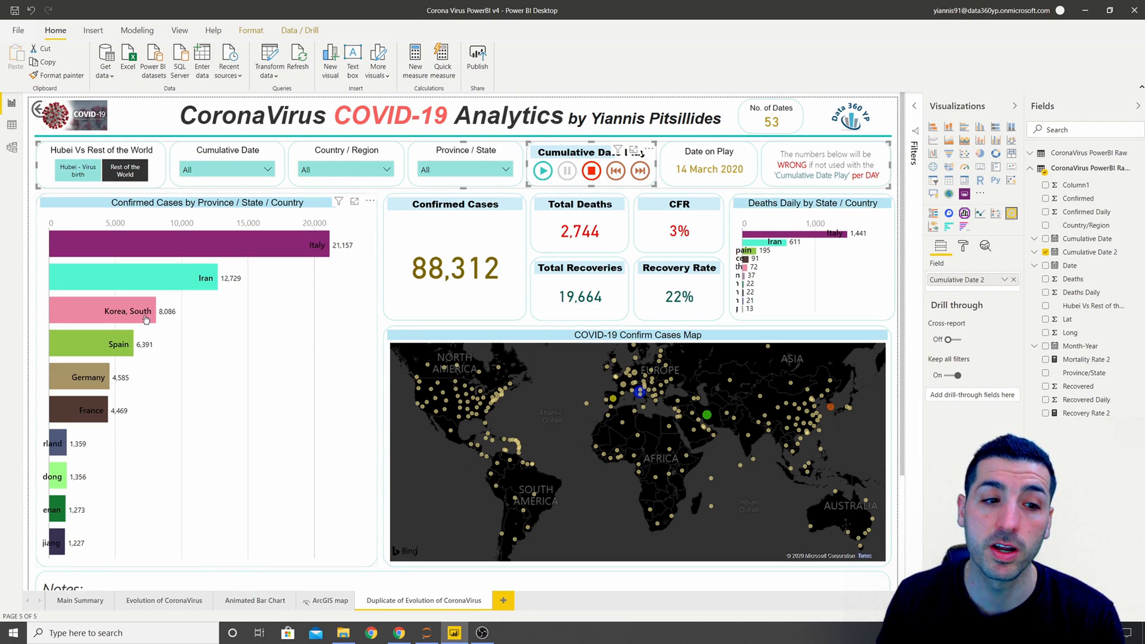
mouse_move(114, 335)
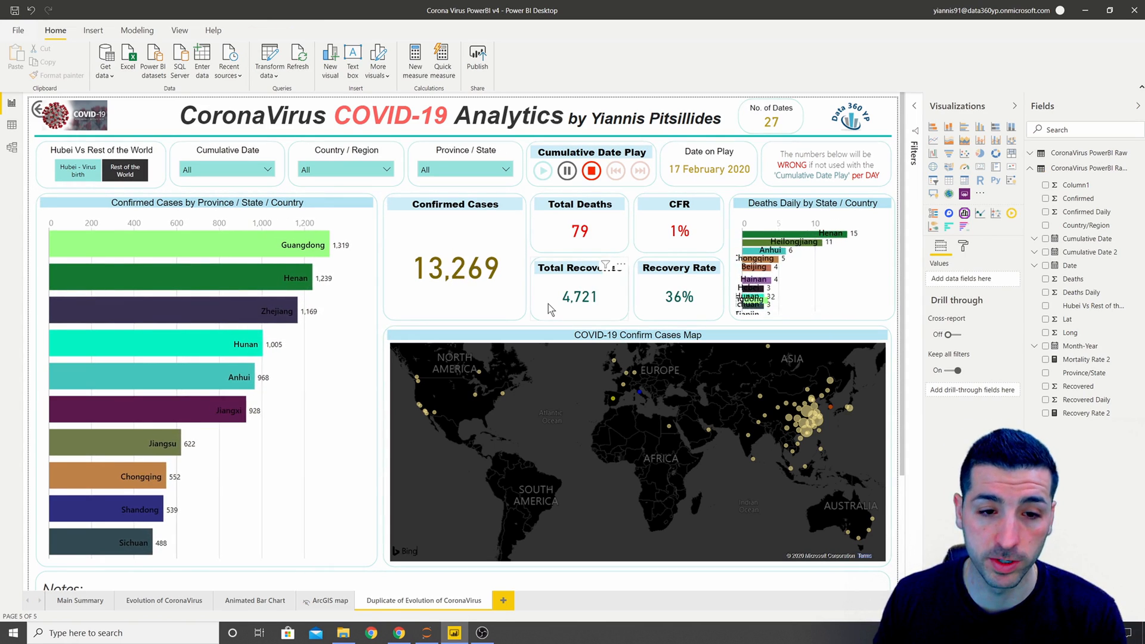
click(542, 170)
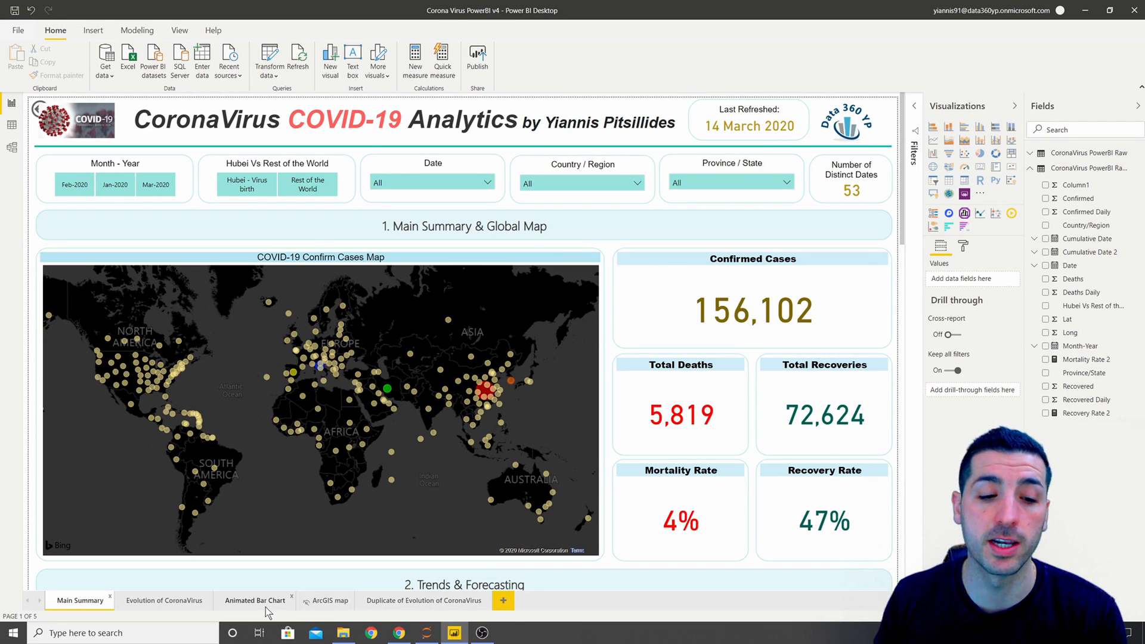
Switch to the Animated Bar Chart page and start the date play from 23 January 2020.
click(255, 601)
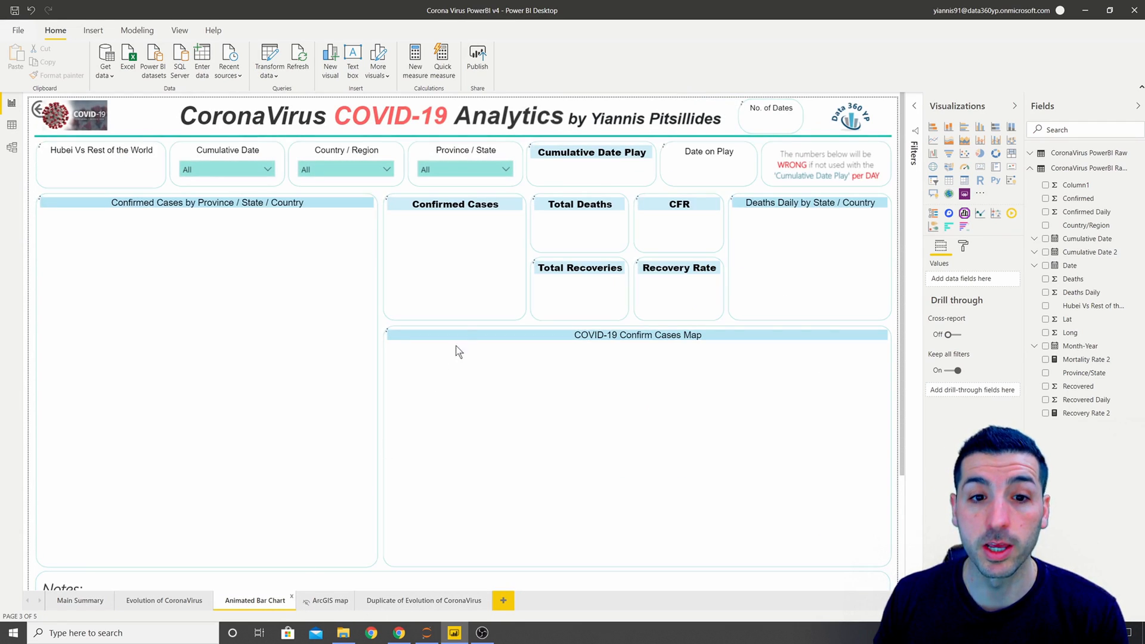
click(592, 153)
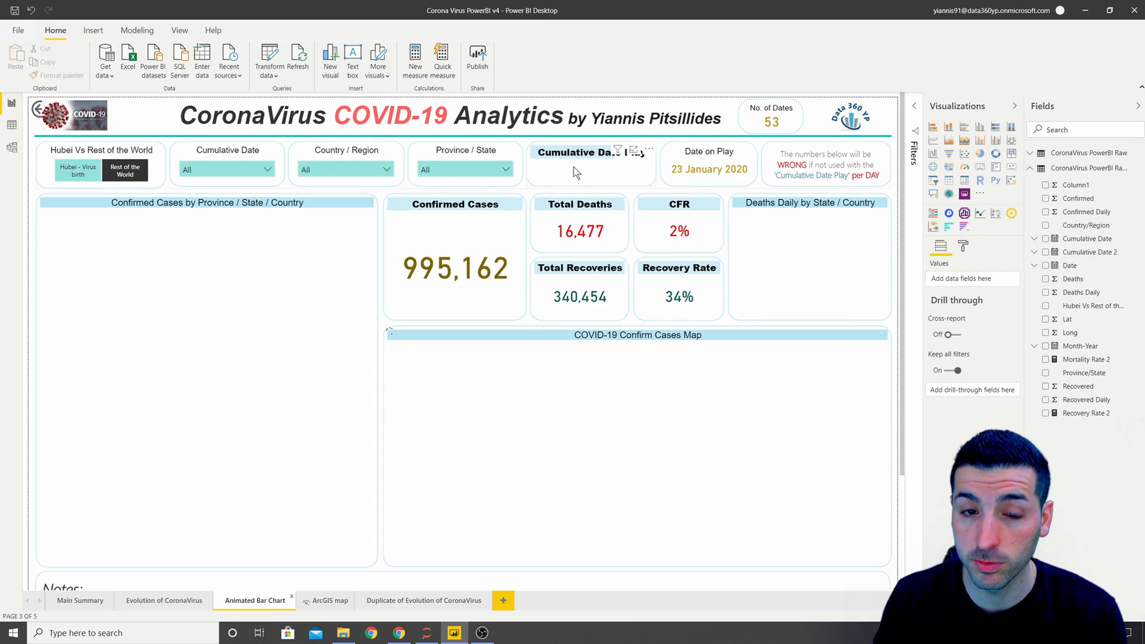
click(546, 171)
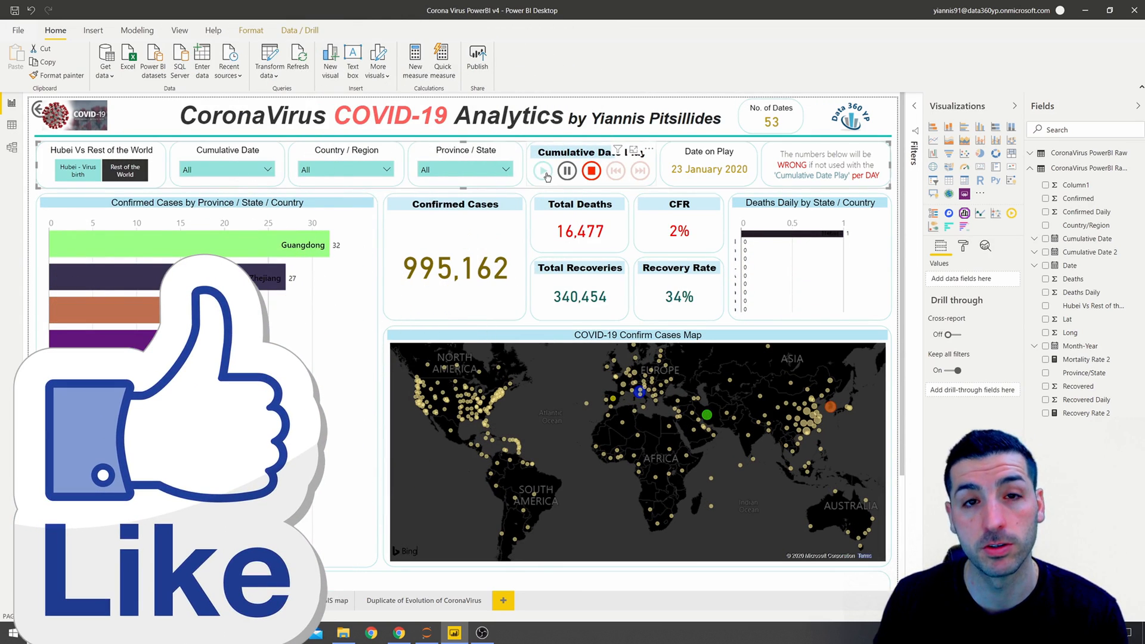